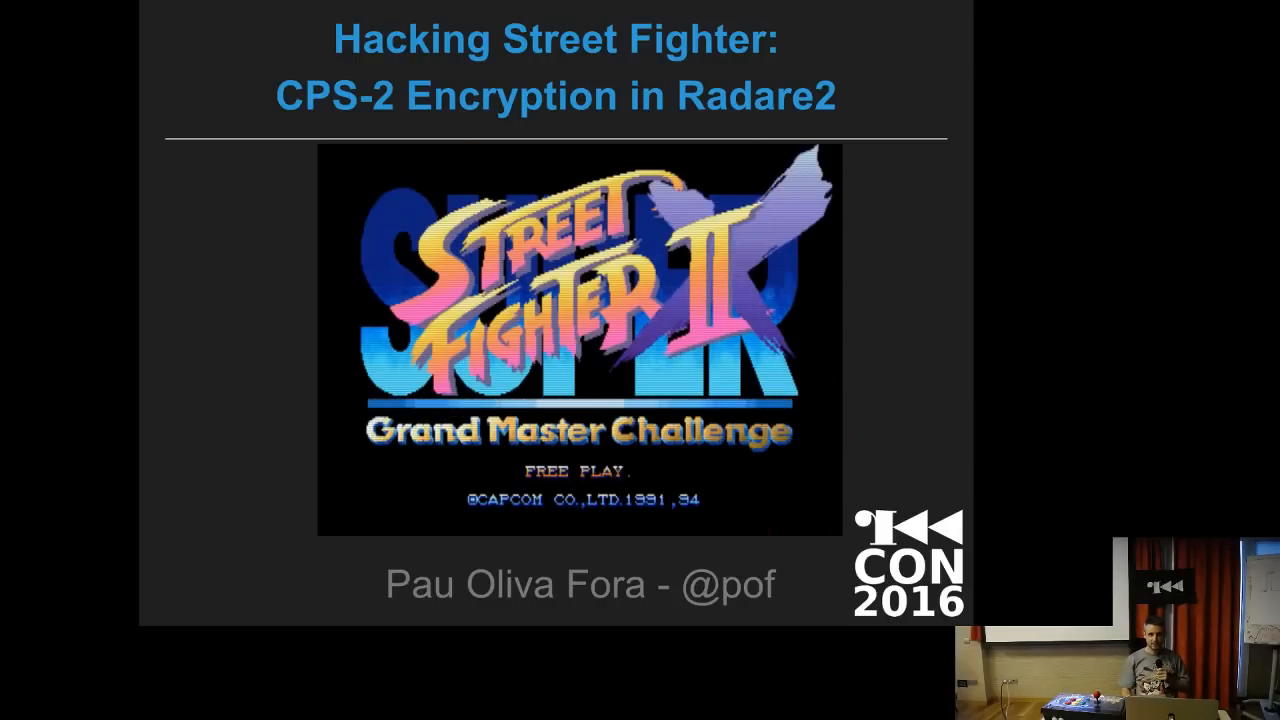
- Advance from the title slide to the CPS2 Capcom Play System 2 hardware slide
key("Right")
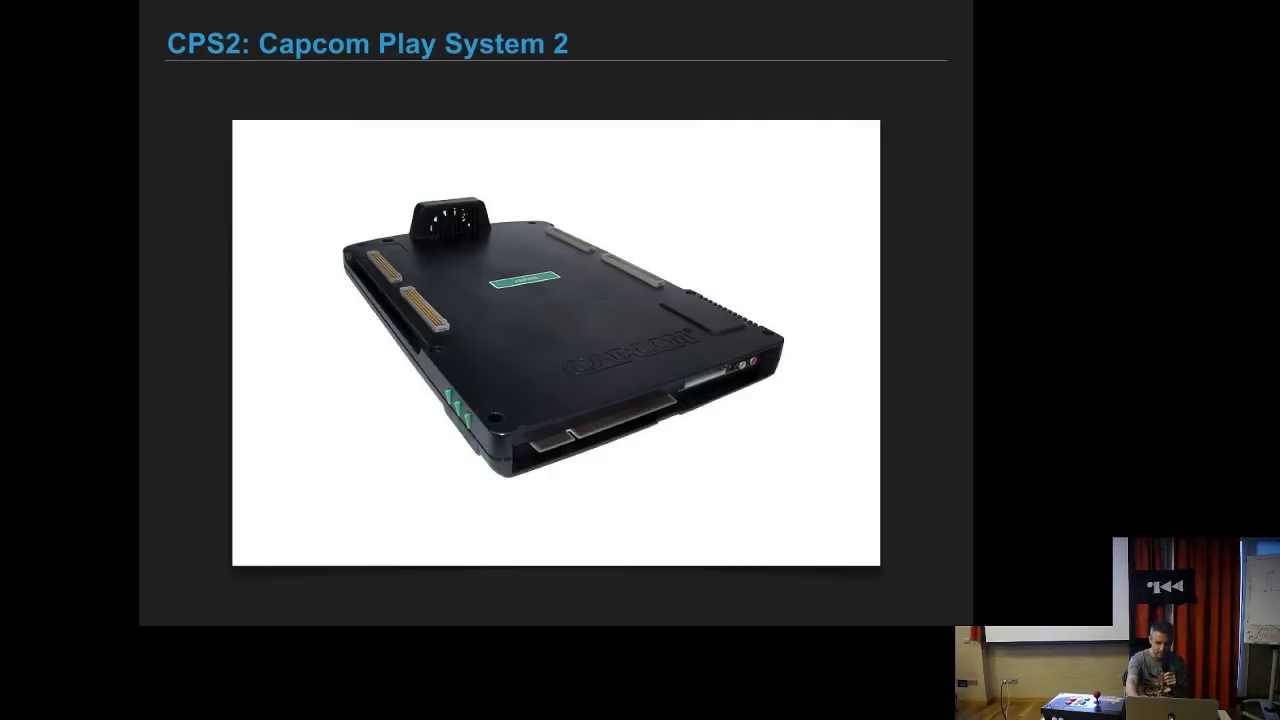
- Move on to the CPS2 Suicide Battery (1) slide about erased decryption keys
key("Right")
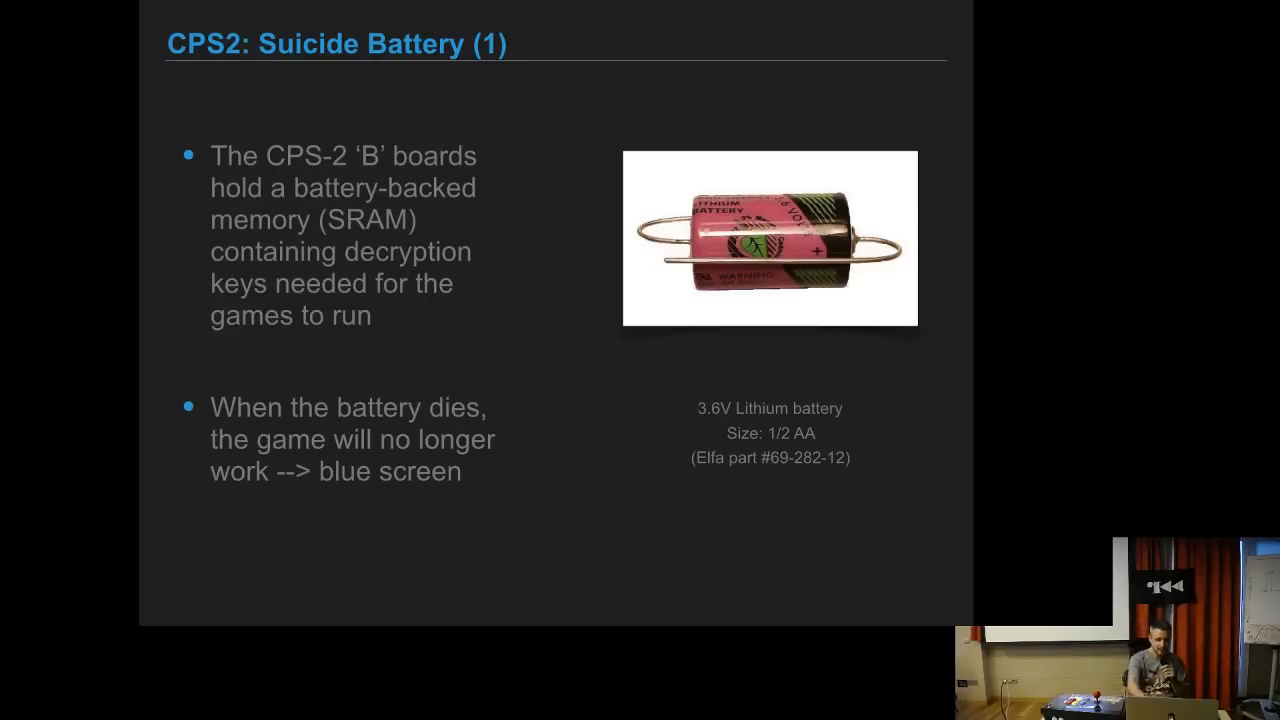
- Advance to the CPS2 Memory Map slide outlining the encryption and main memory ranges
key("Right")
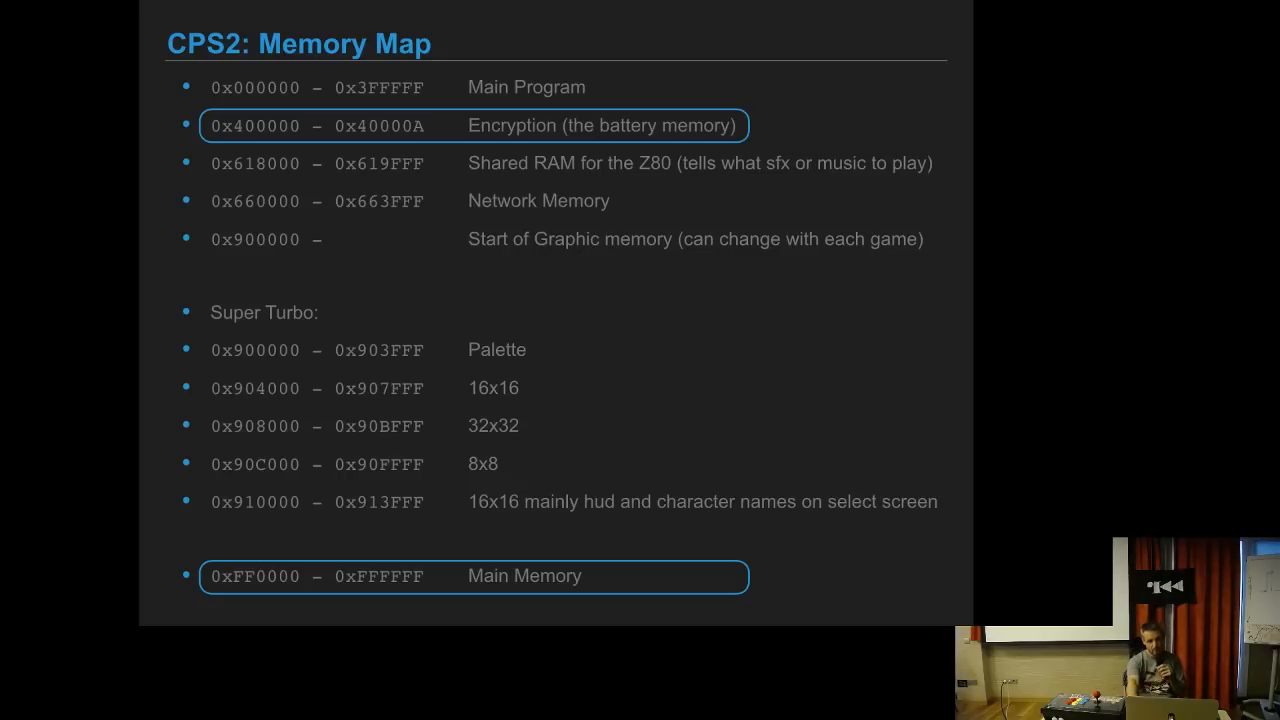
- Advance to the Revive Dead B-Boards (1) slide listing the decrypt-and-patch steps
key("Right")
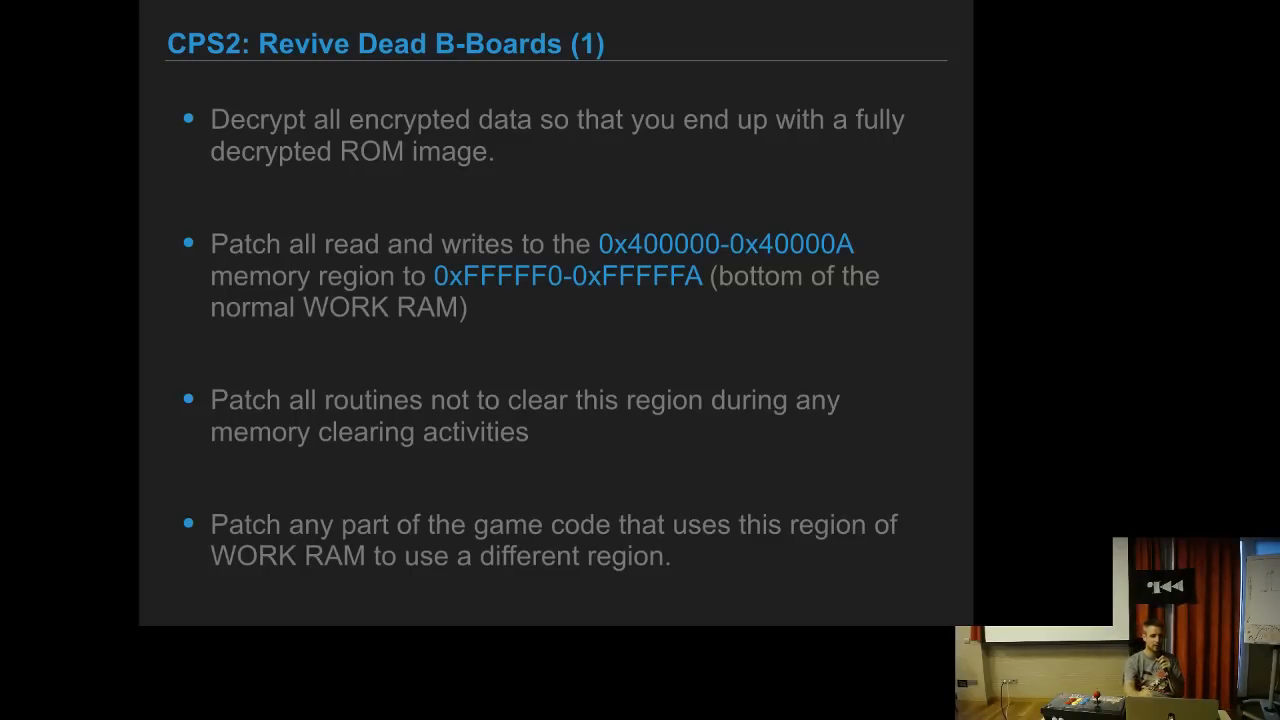
- Go back to the CPS2 Memory Map slide with its memory ranges outlined
key("Right")
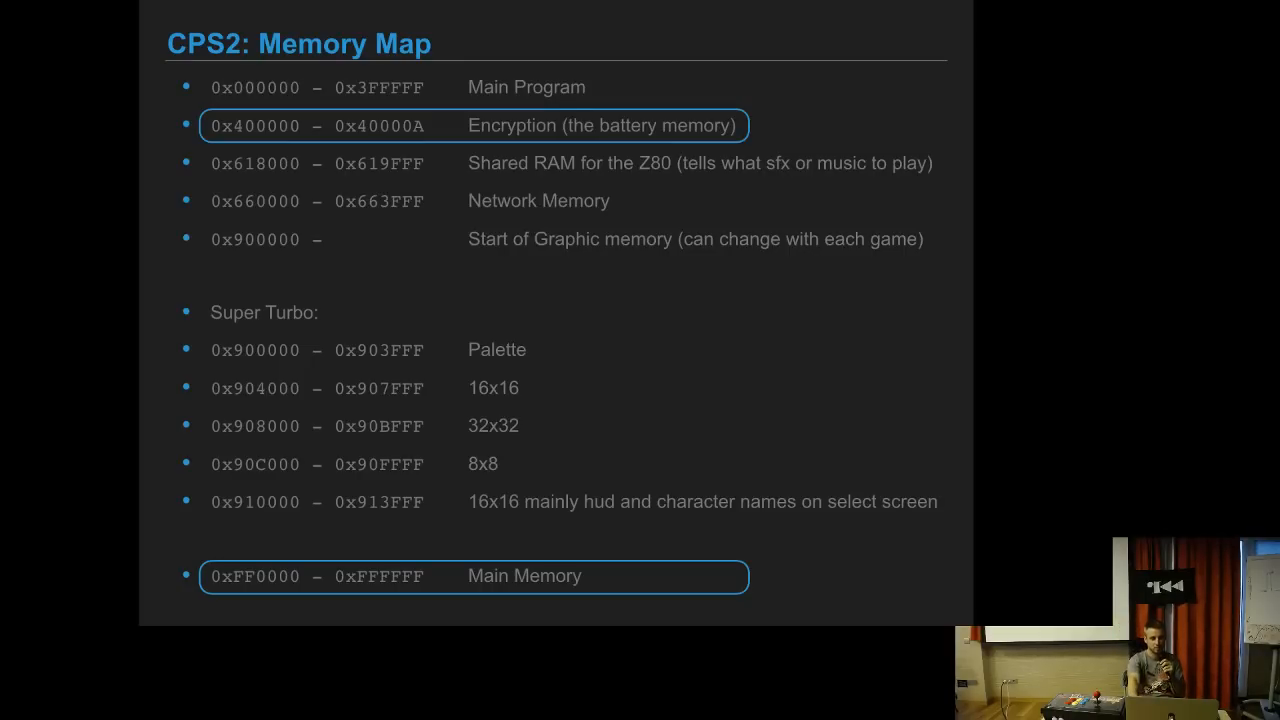
key("Right")
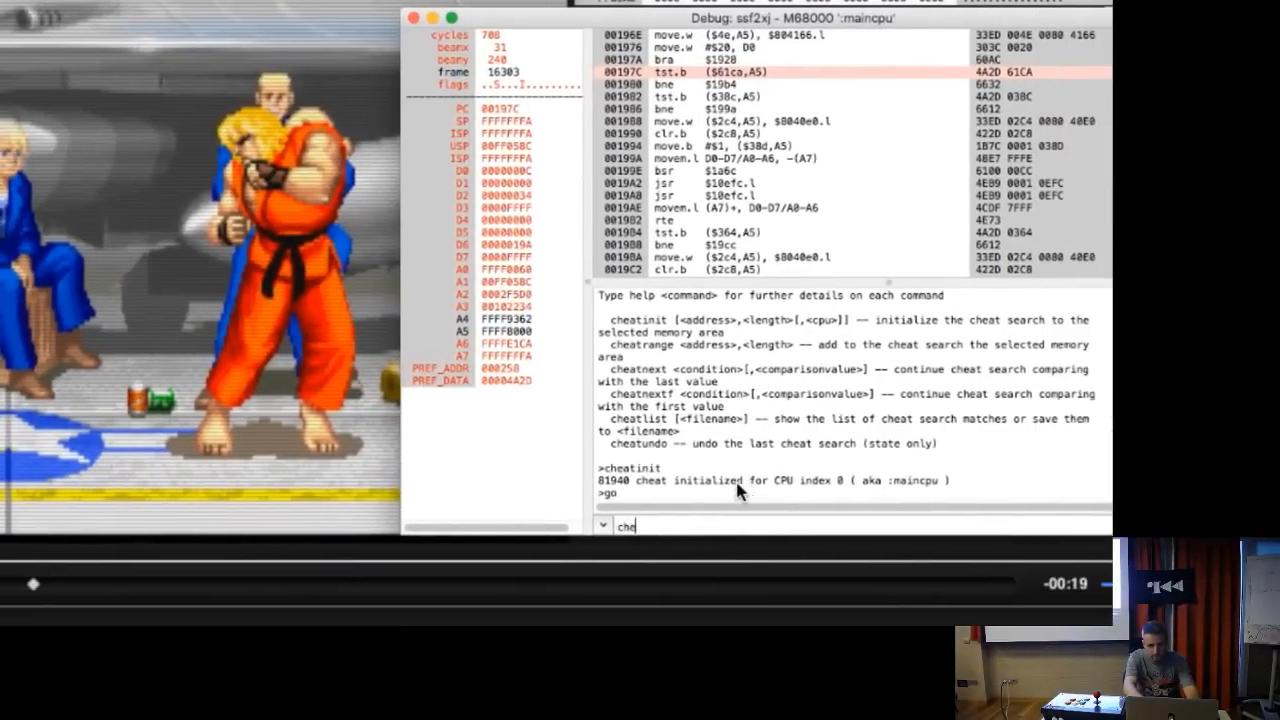
type("at")
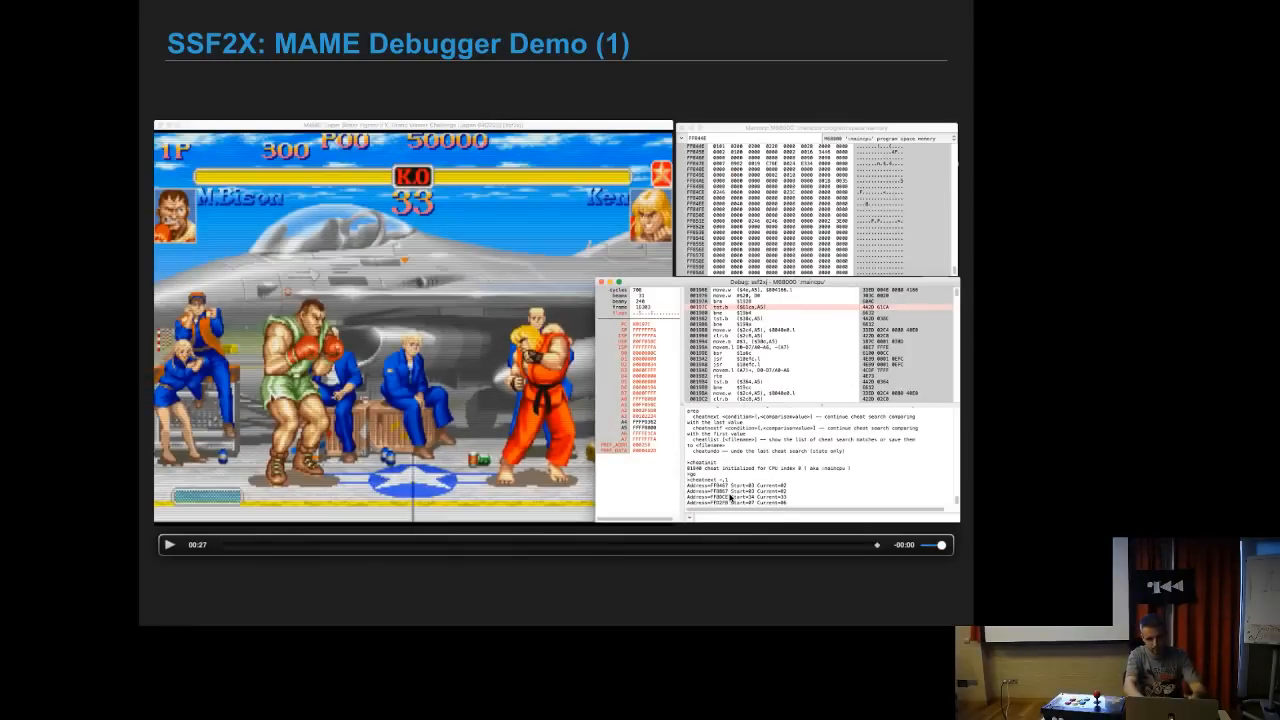
- Move past the finished debugger demo to the MAME Cheats (2) poke options slide
key("Right")
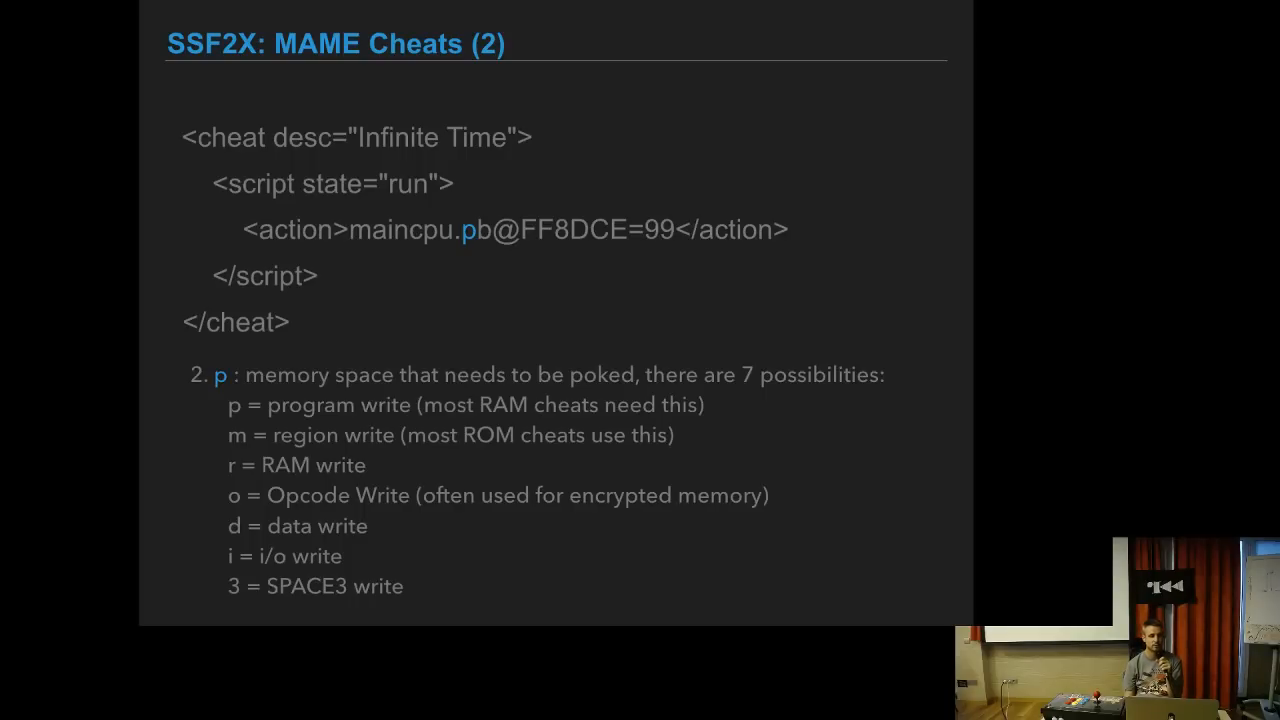
- Revisit the Infinite Time cheat slide, then settle on the Infinite Energy P1 slide
key("Right")
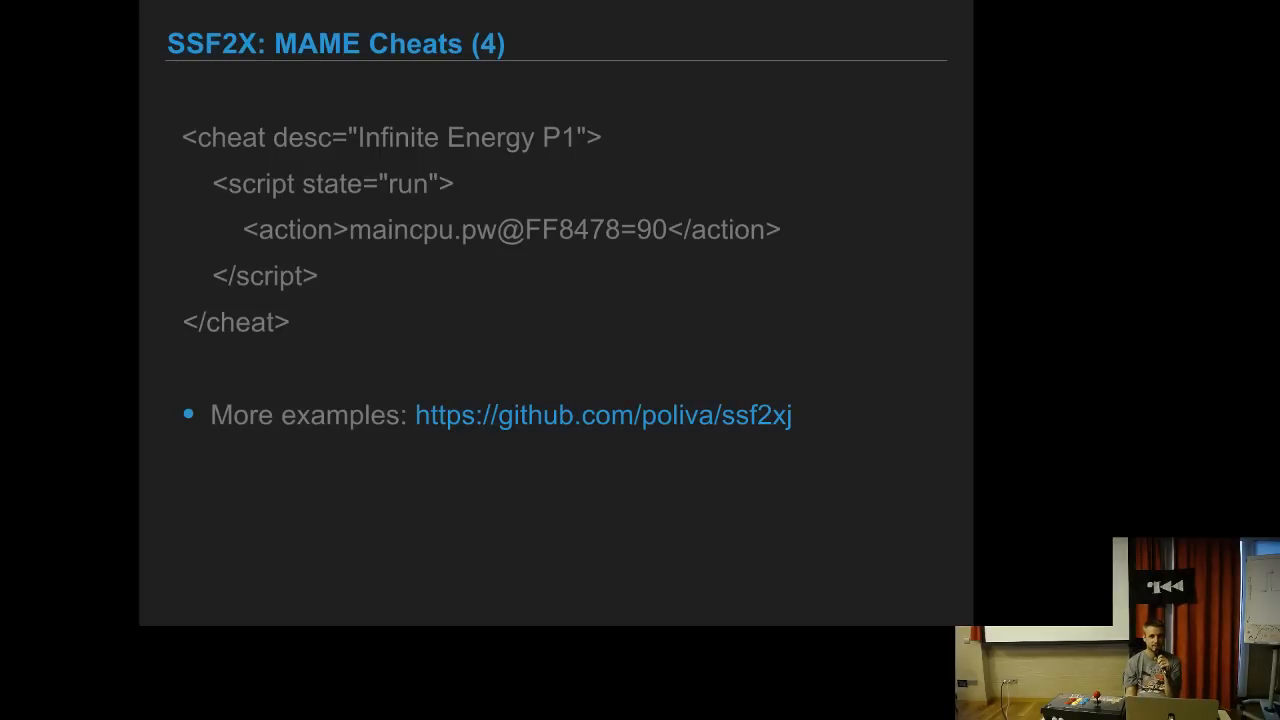
key("Left")
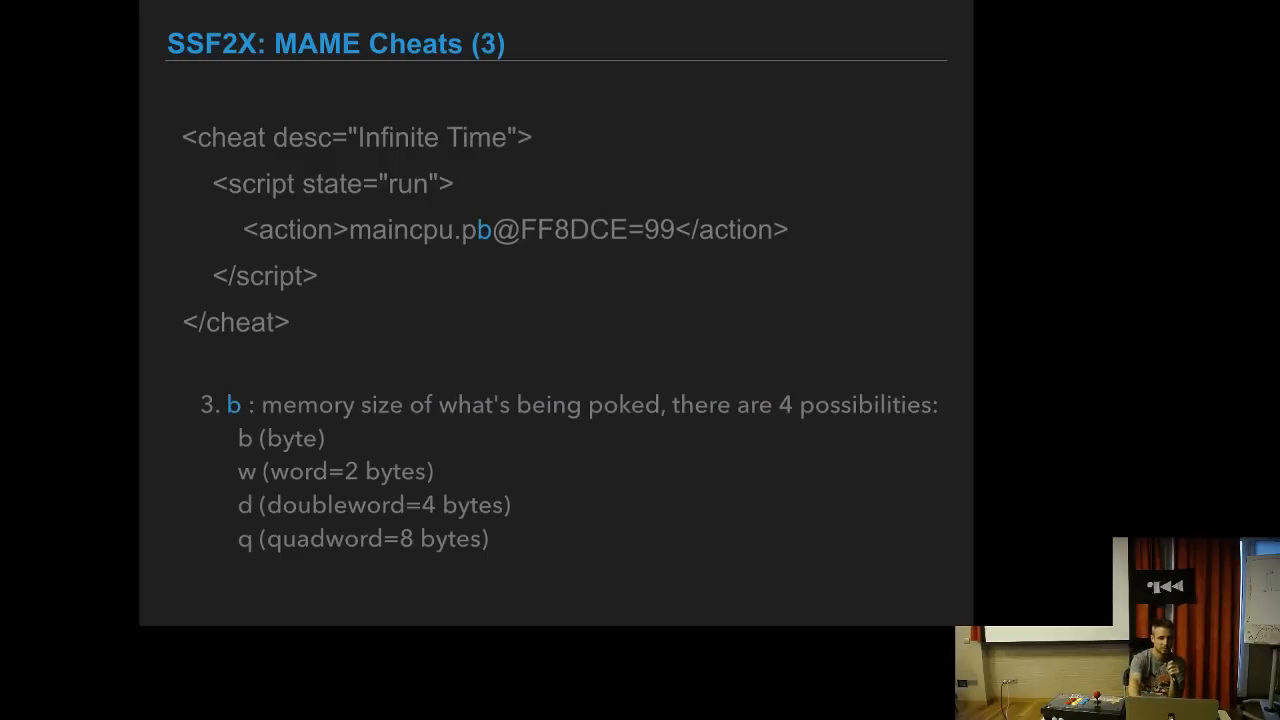
key("Right")
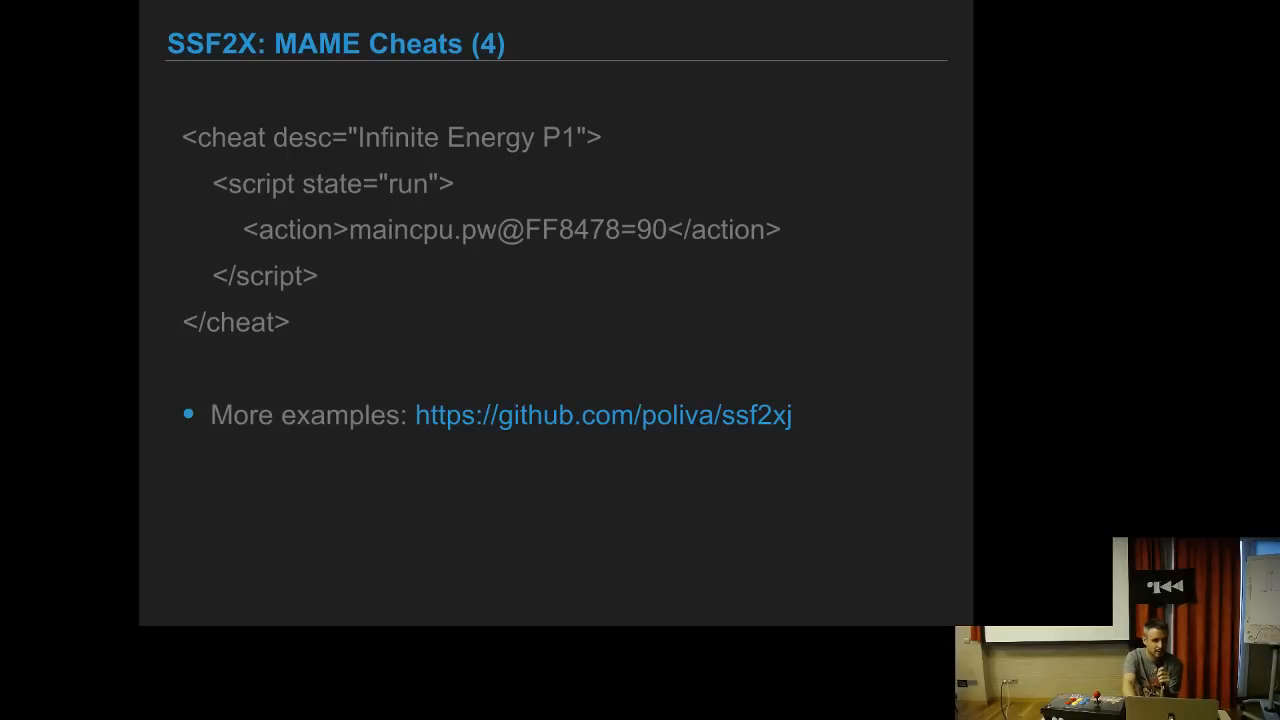
- Reach Debugger Watchpoints (2), showing the wpset command logging P2 writes
key("Right")
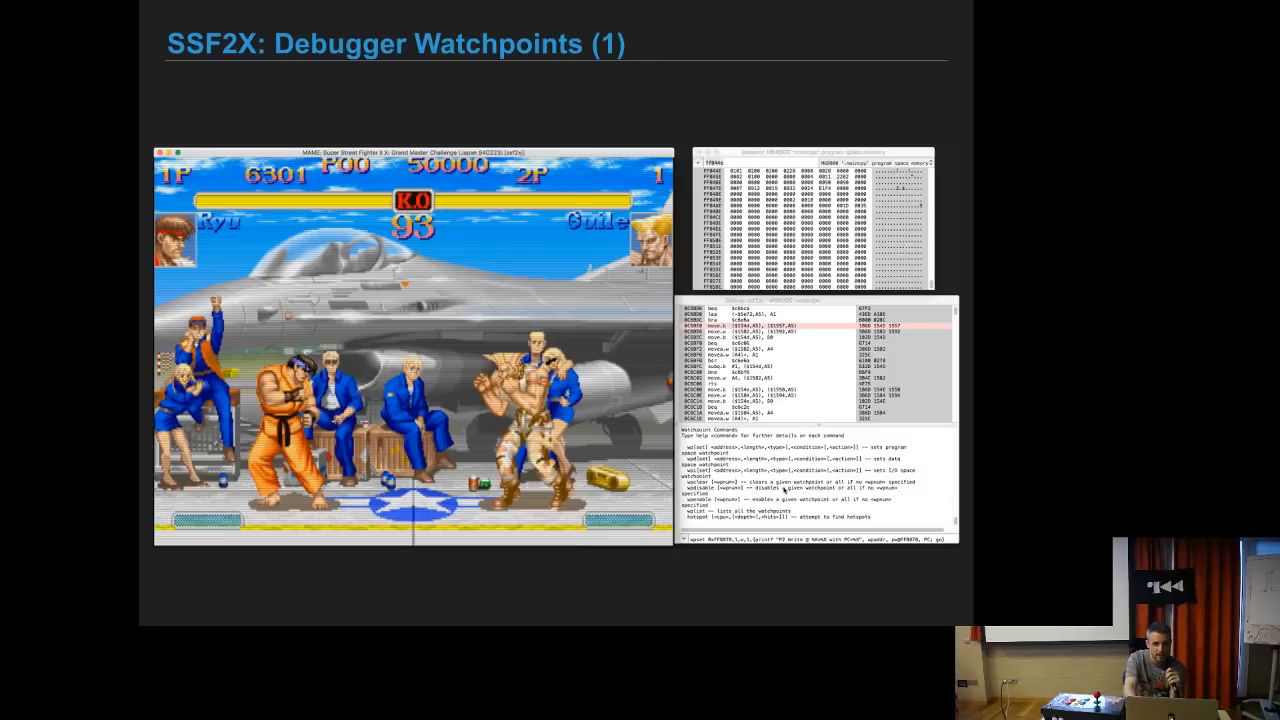
key("Right")
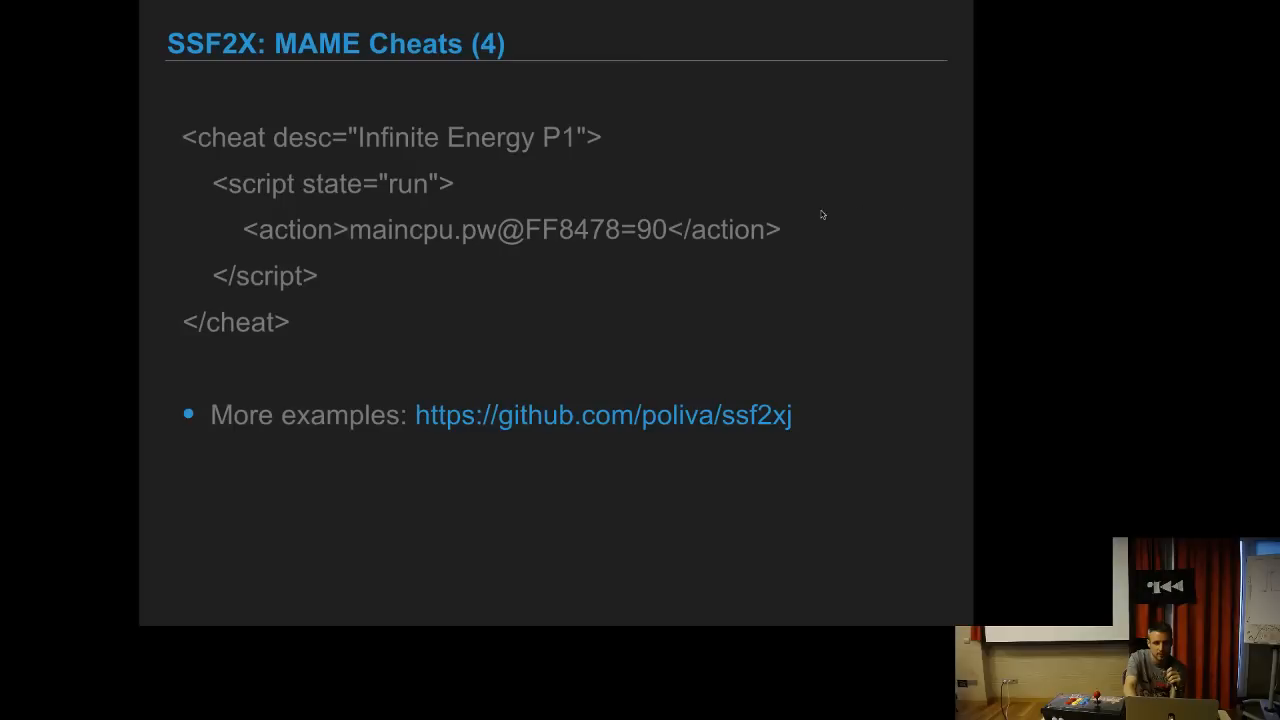
mouse_move(583, 240)
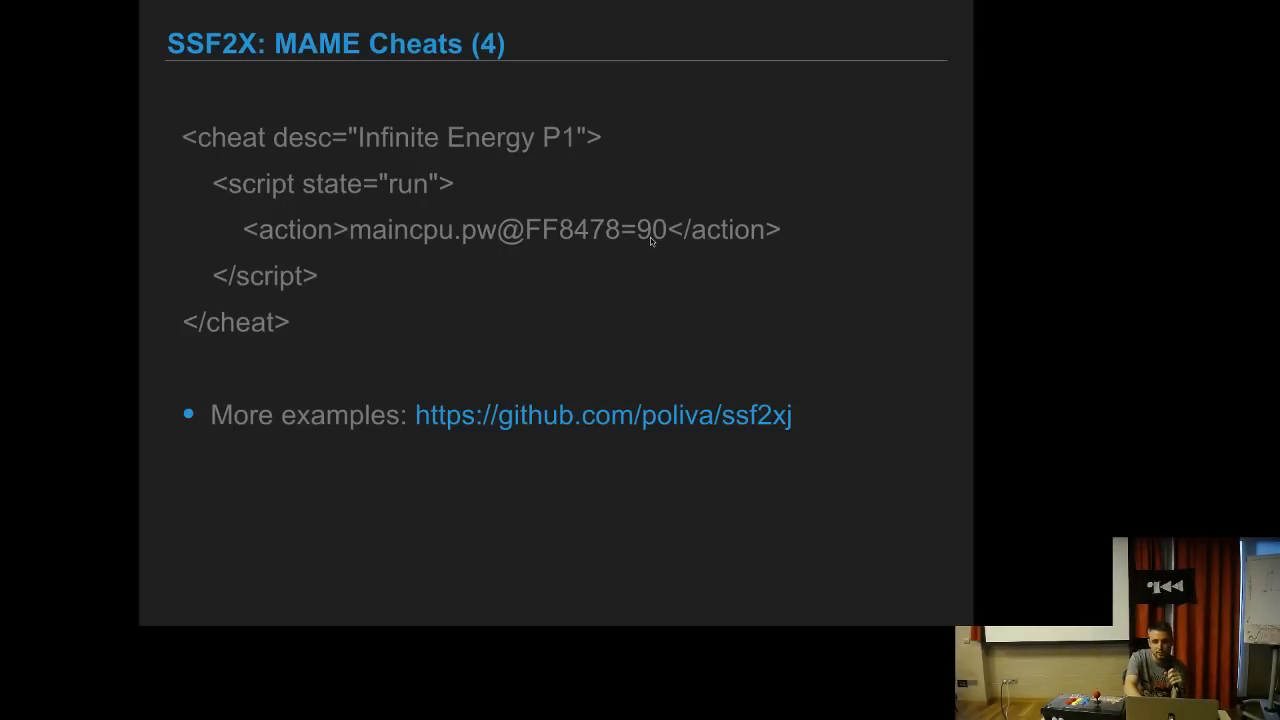
mouse_move(560, 240)
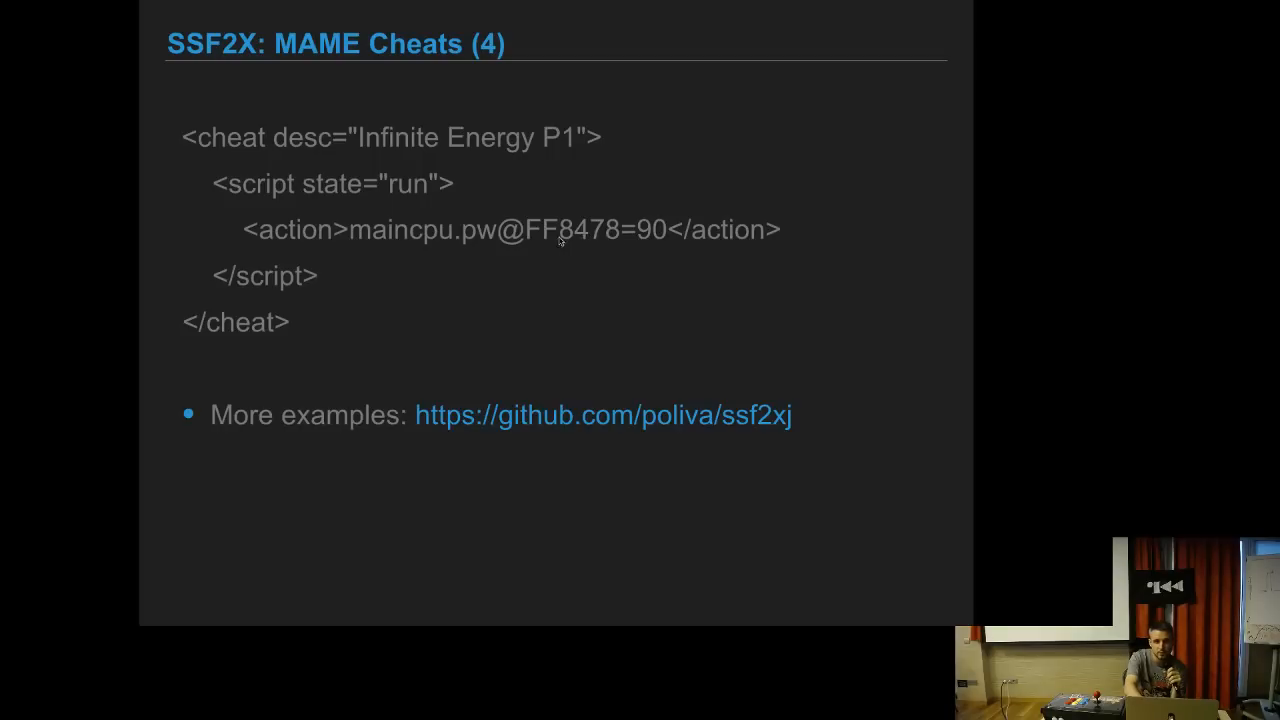
mouse_move(583, 240)
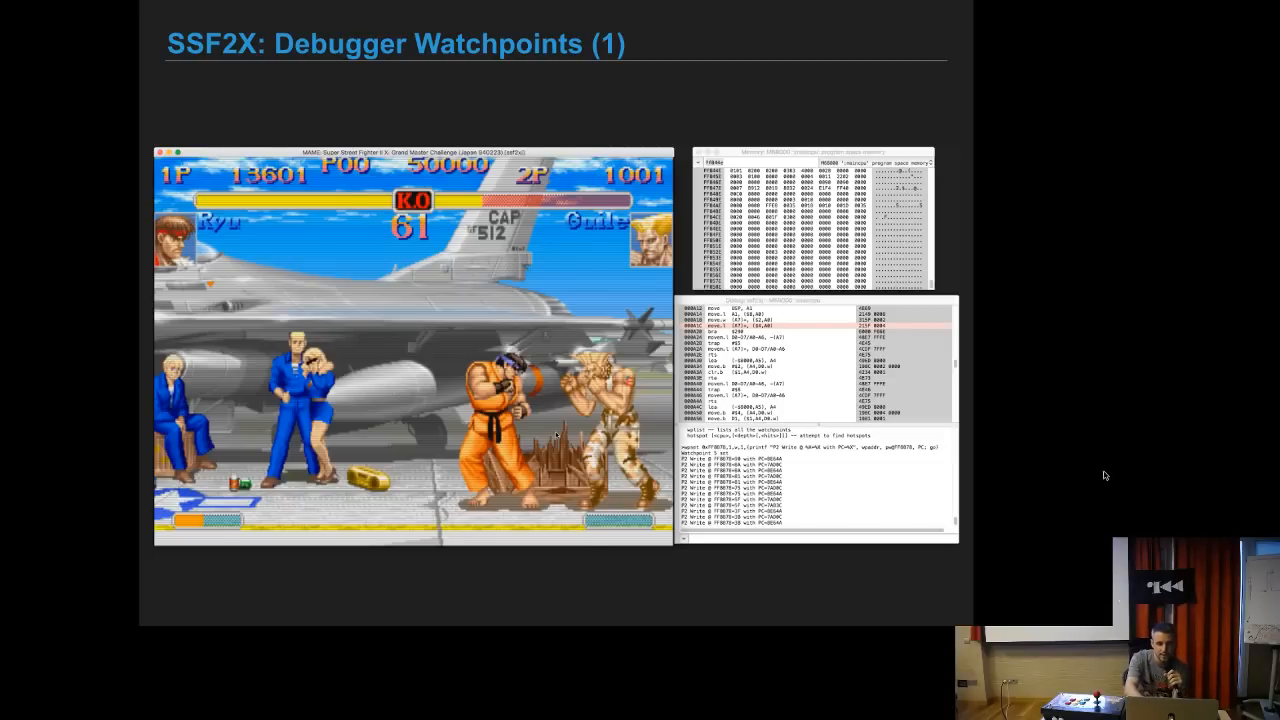
mouse_move(1101, 470)
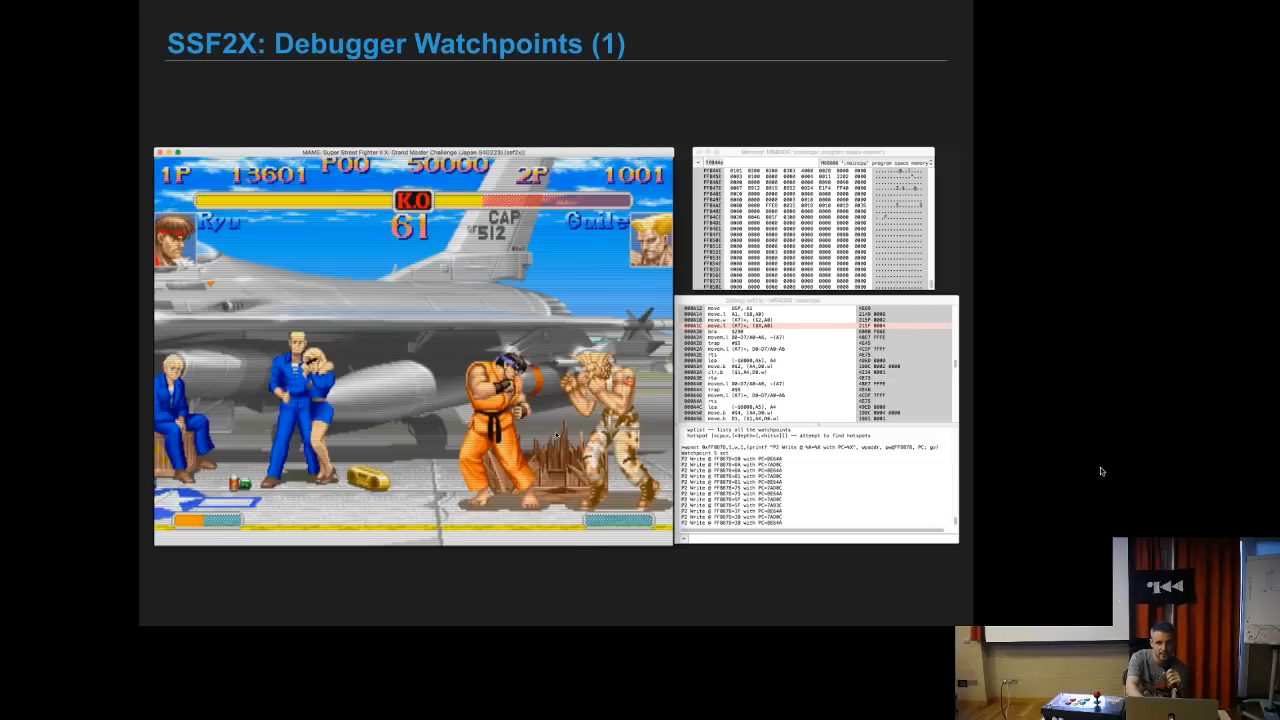
mouse_move(1089, 410)
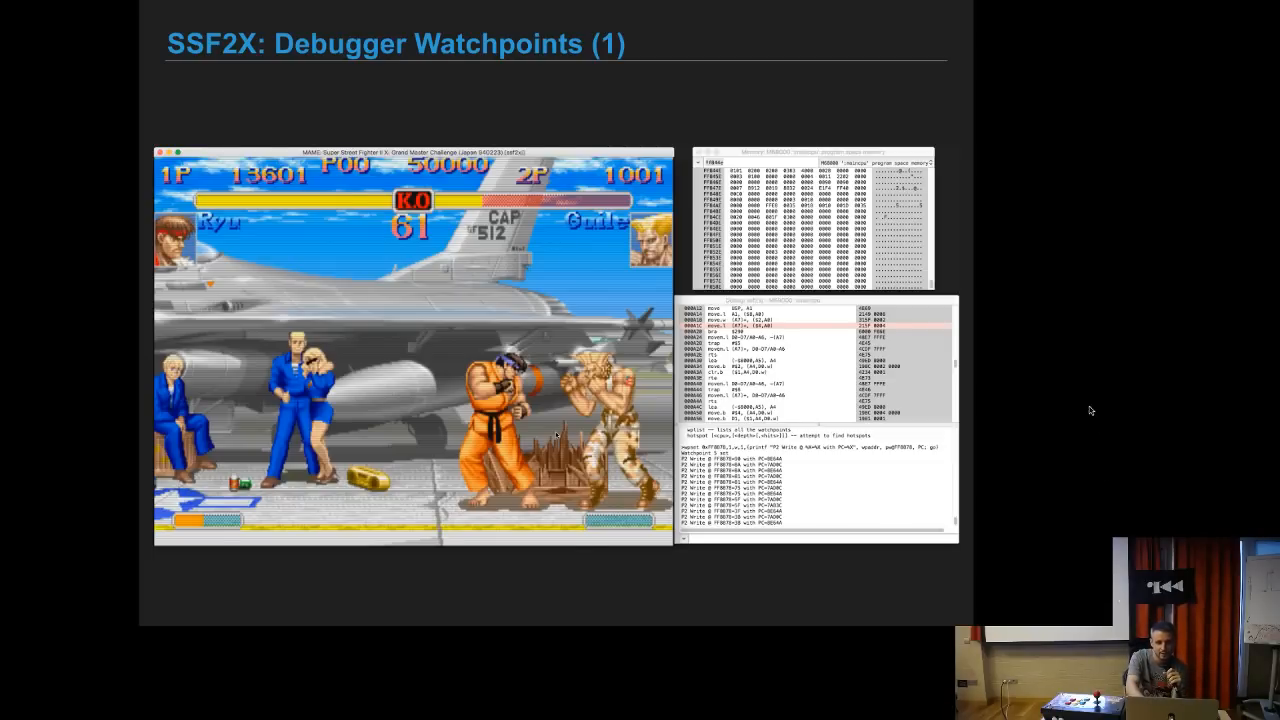
key("Right")
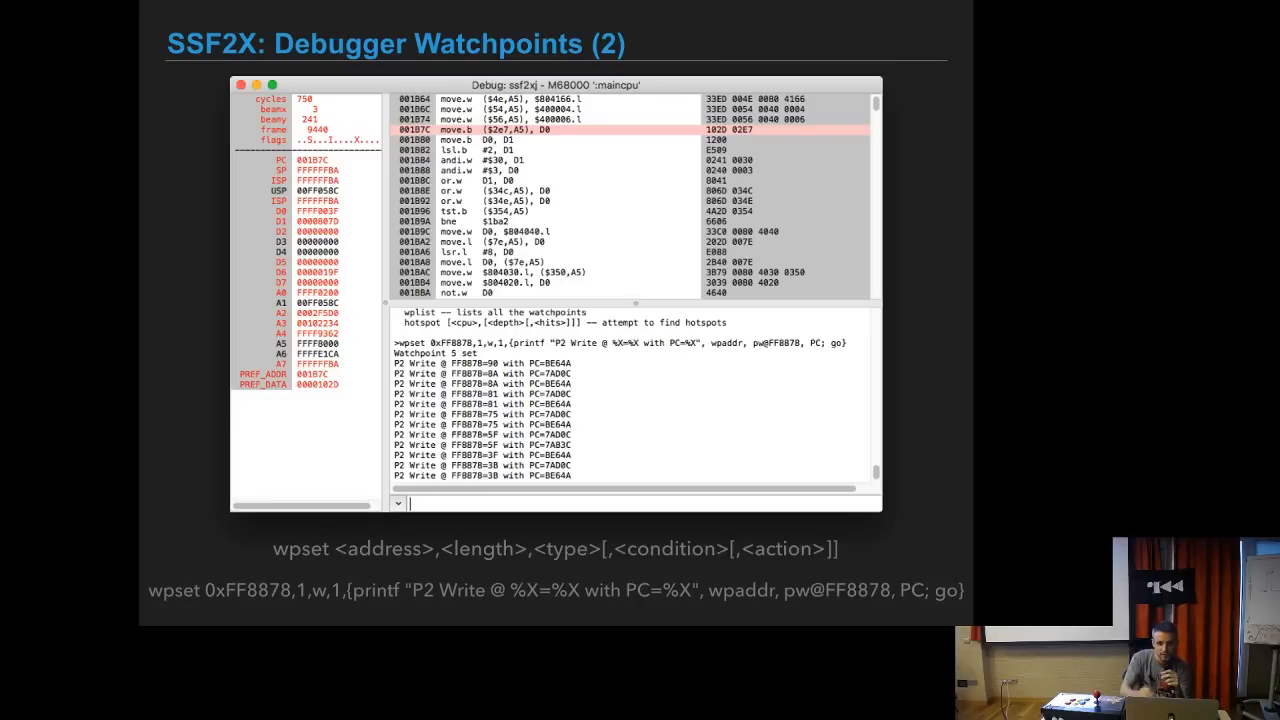
- Advance to Patching m68k for dummies (1), covering NOP, BEQ and BNE opcodes
key("right")
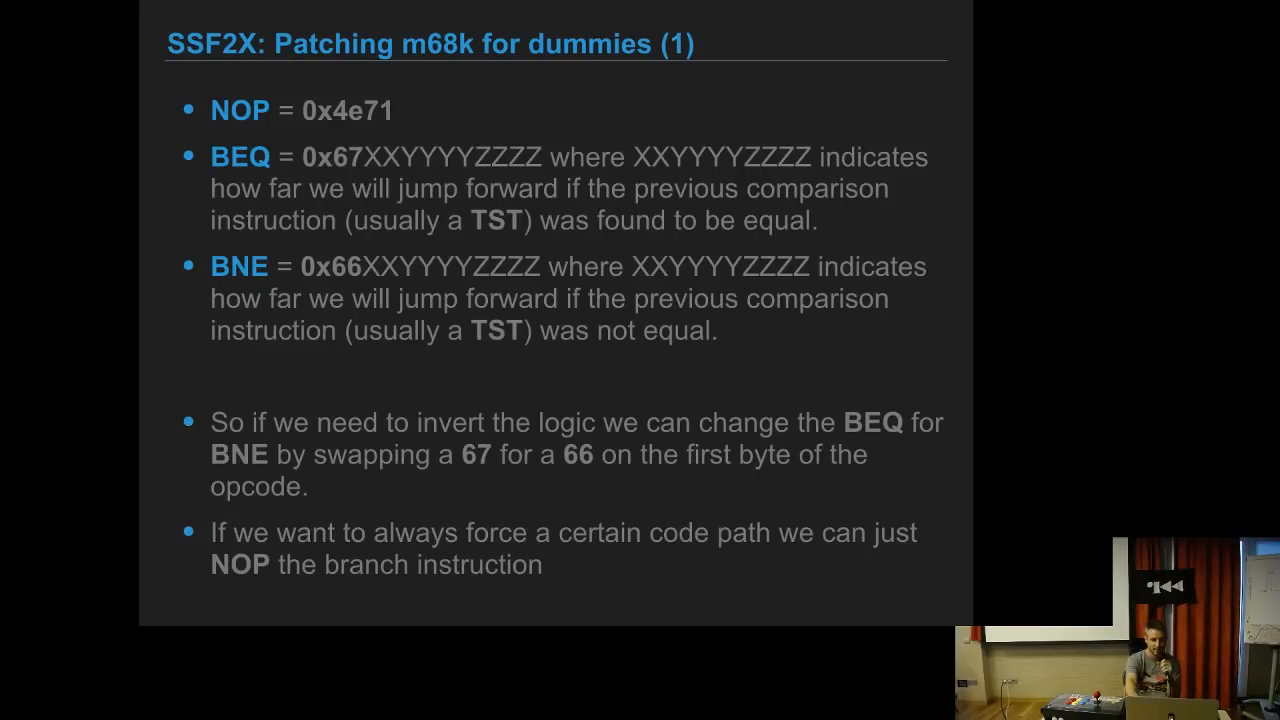
key("Right")
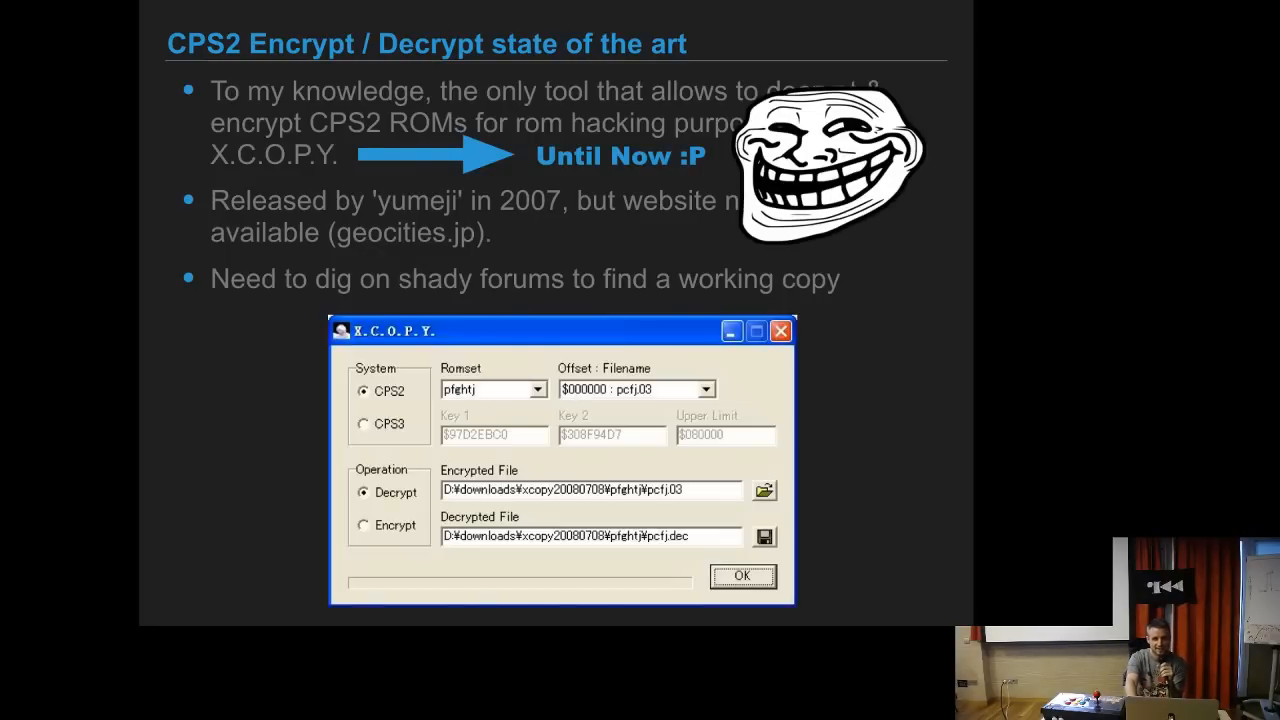
- Advance to the Support CPS2 crypto in radare2 slide with the feistel code
key("Right")
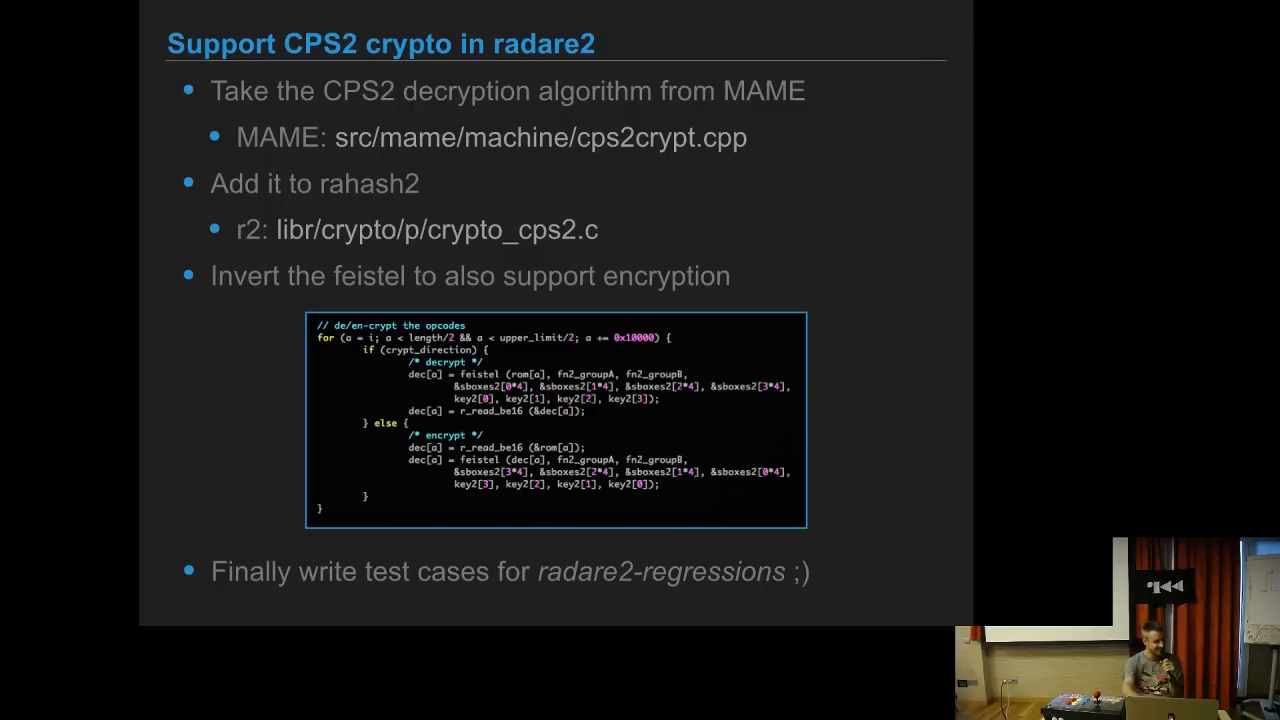
- Advance to the 'Decrypt, patch, encrypt a ROM (1)' slide with the 0xfe8e breakpoint
key("Right")
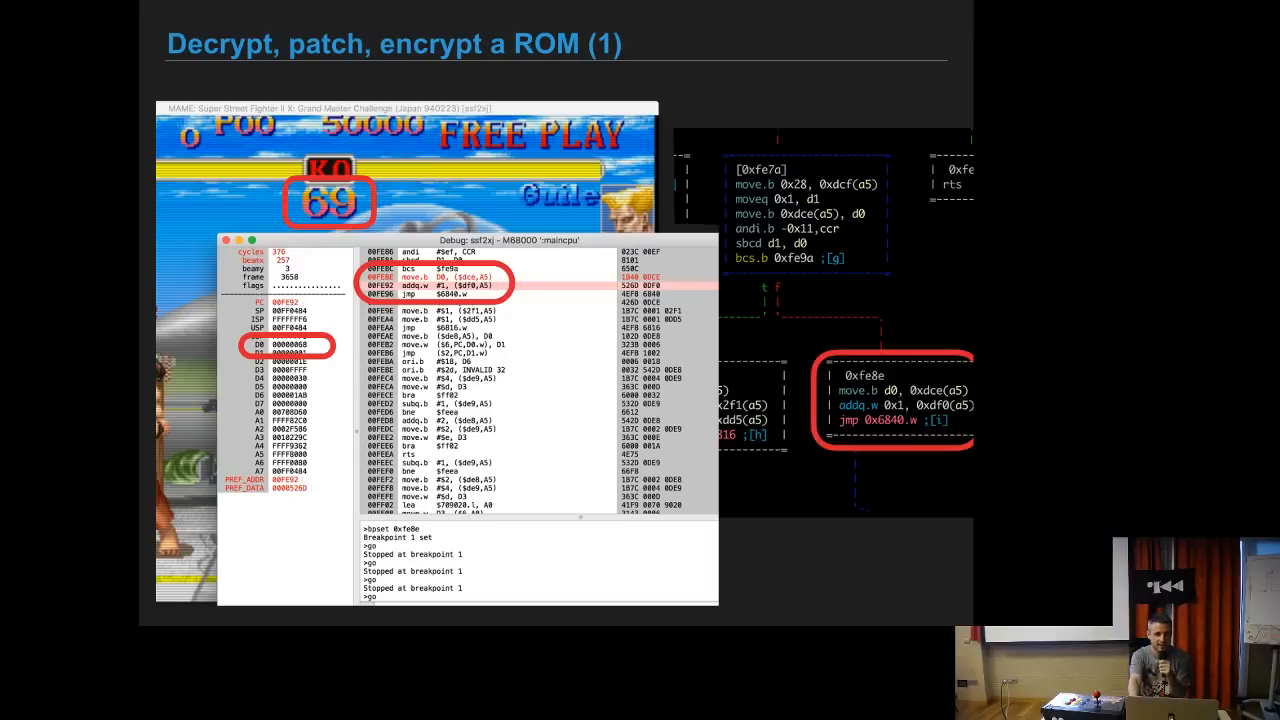
- Advance past the rahash2/r2 patch slide to the live shell listing the r2con demo folders
key("Right")
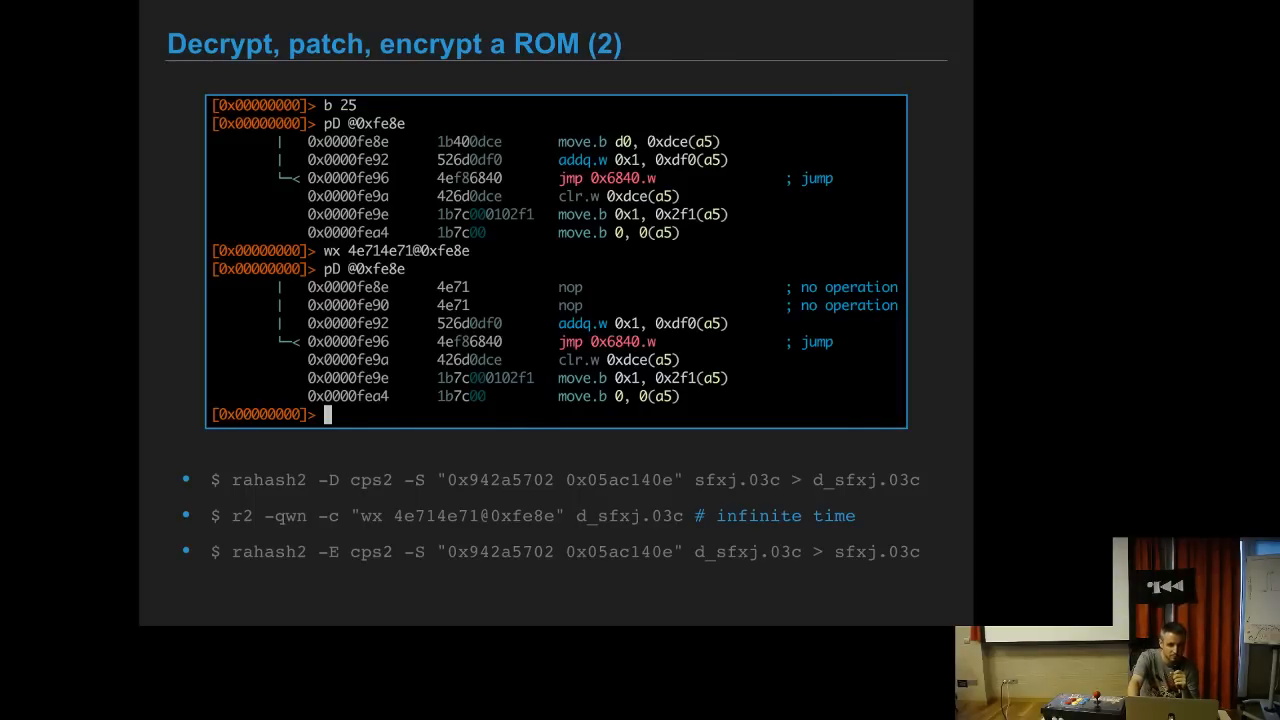
key("Right")
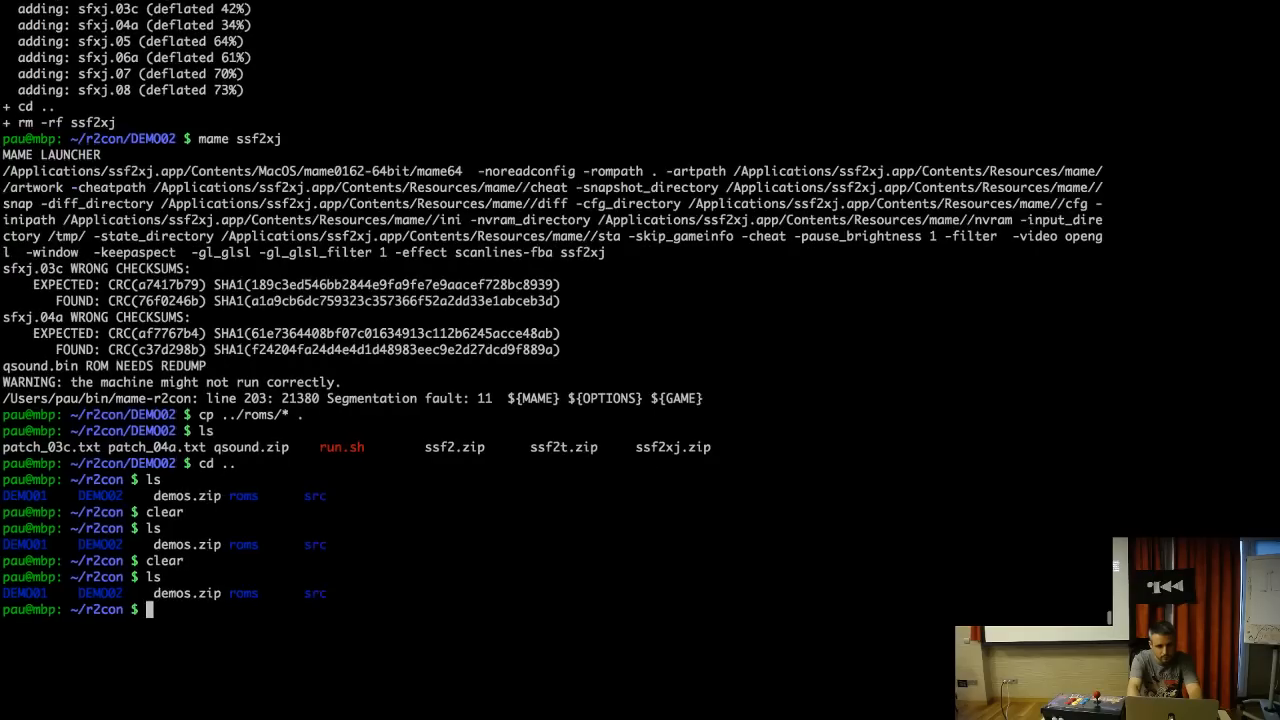
- Enter the DEMO001 folder and open run.sh in vim
type("cd DEMO001")
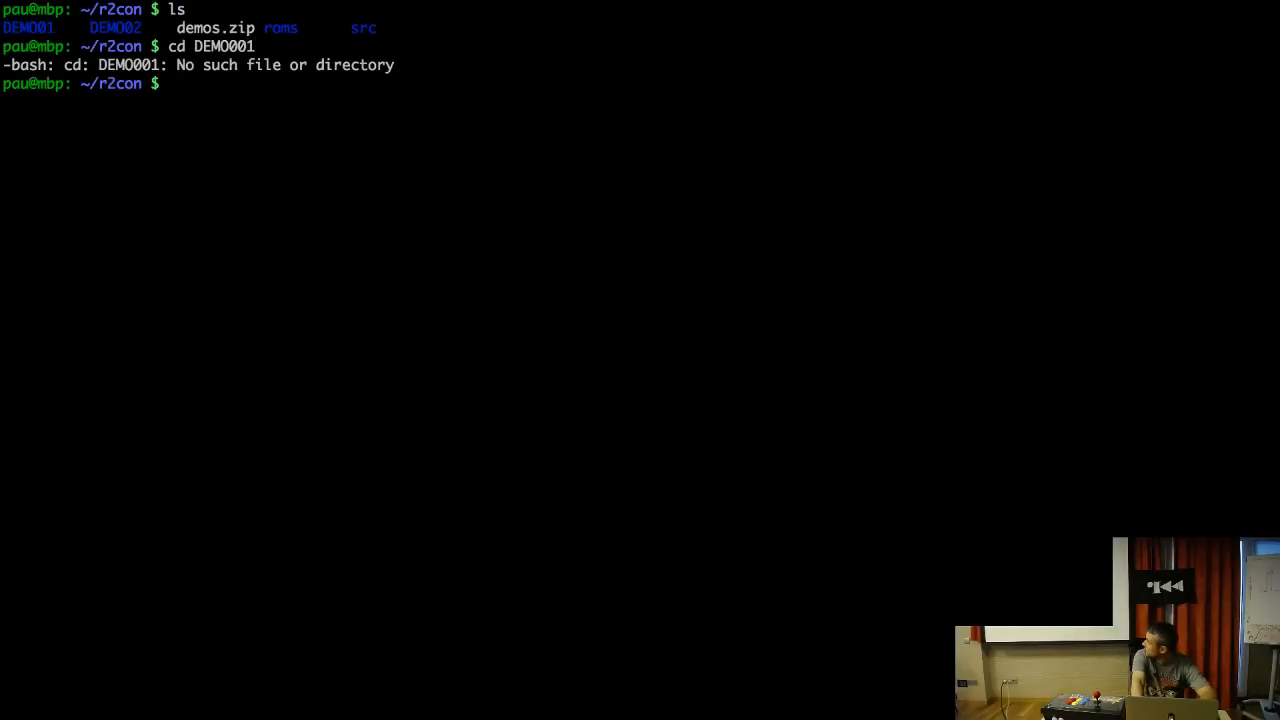
type("cd DEMO01/")
type("ls")
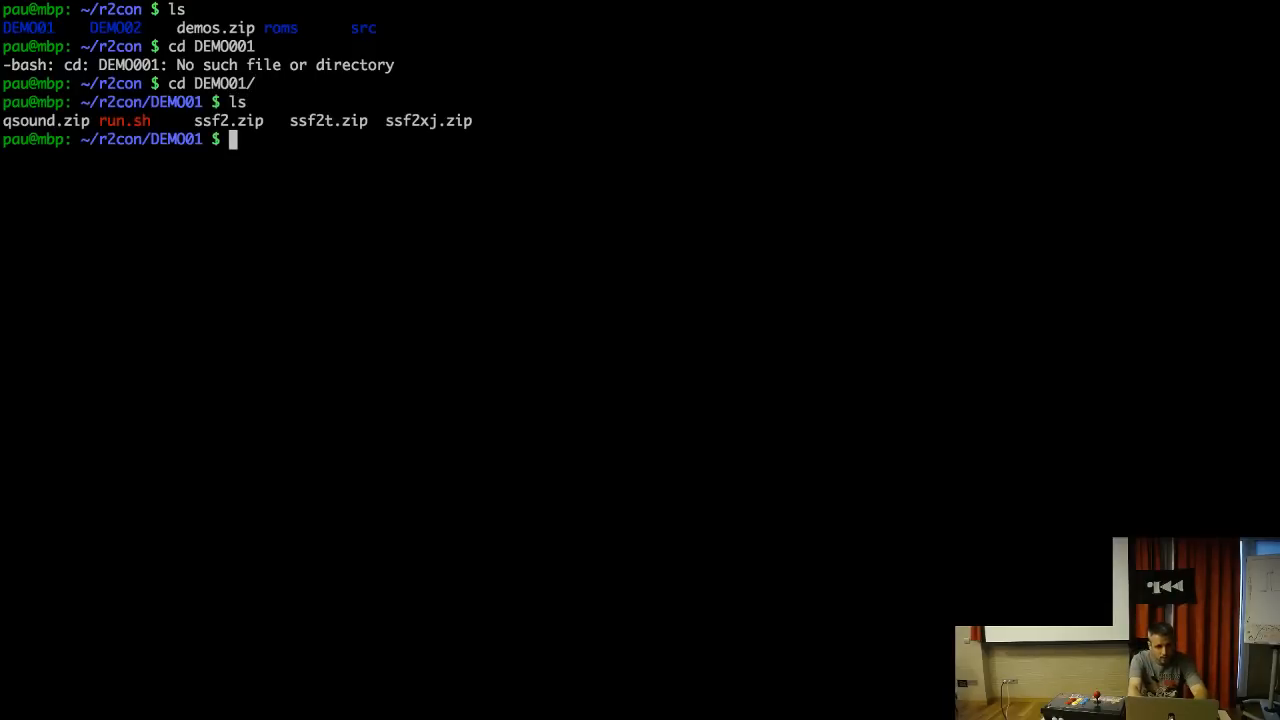
type("vim run.sh")
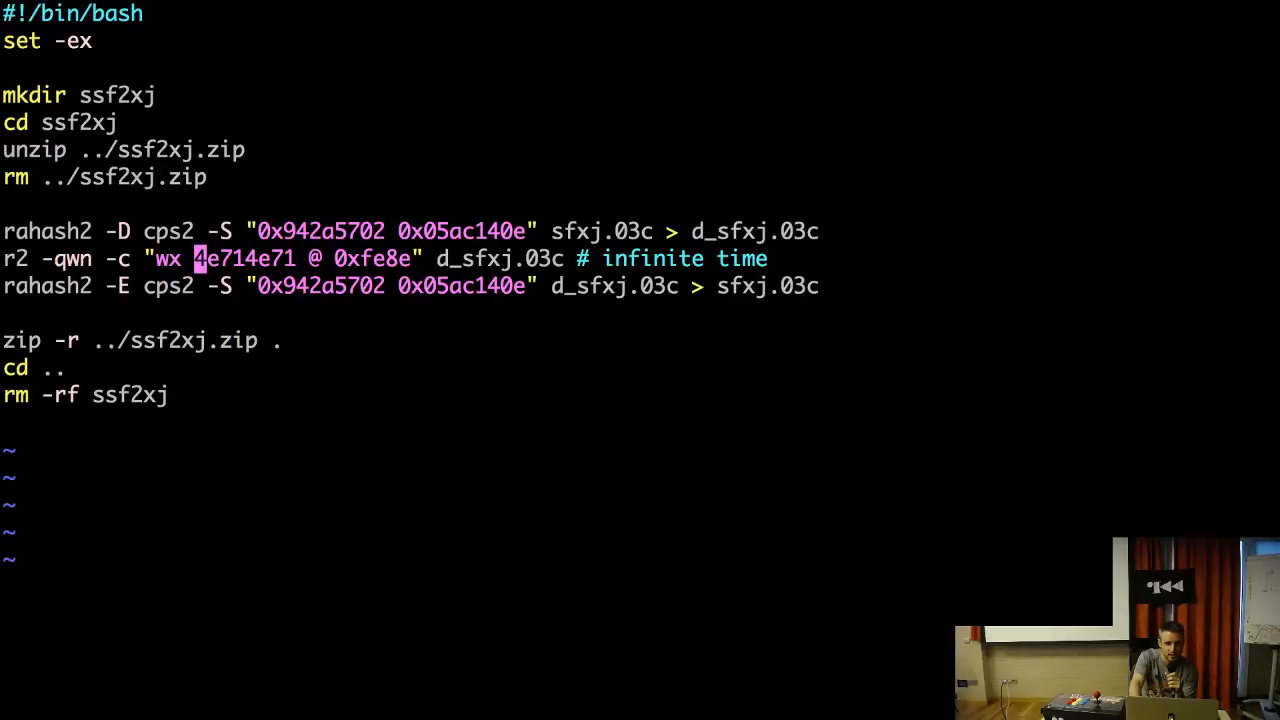
mouse_move(390, 259)
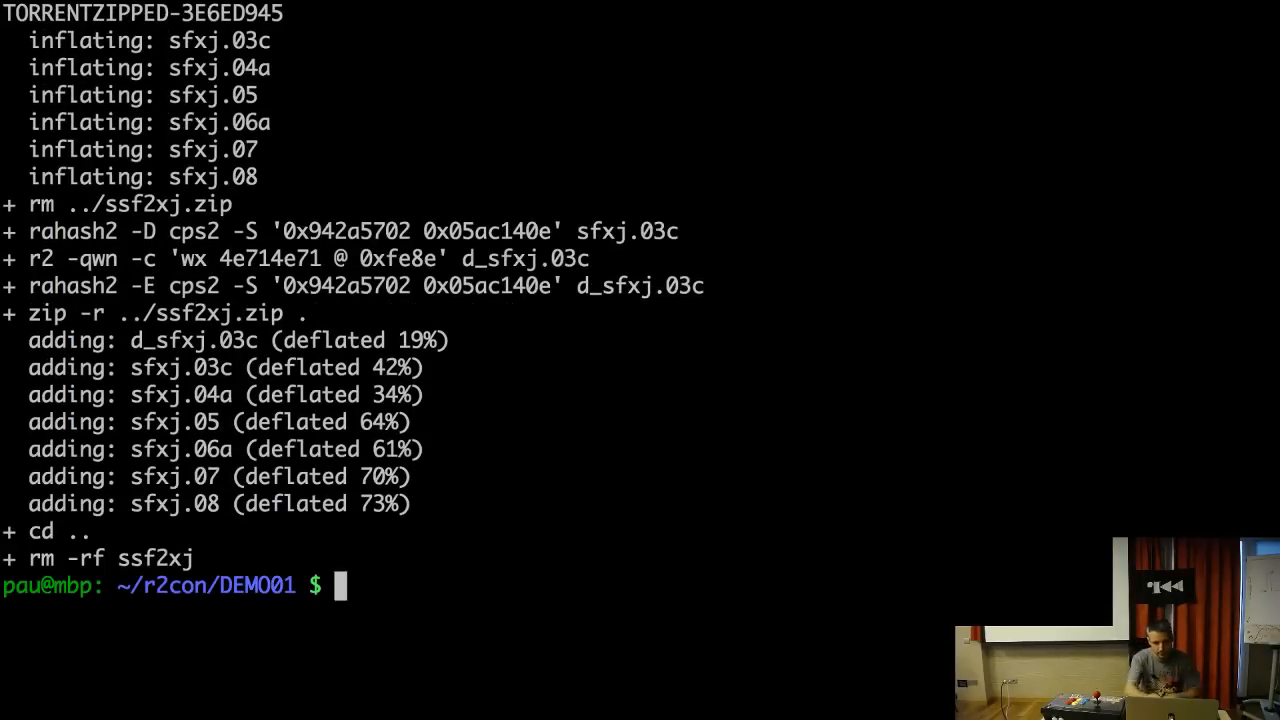
- Launch mame ssf2xj on the patched ROM set, which fails the sfxj.03c checksum and segfaults
type("mame ssf2xj")
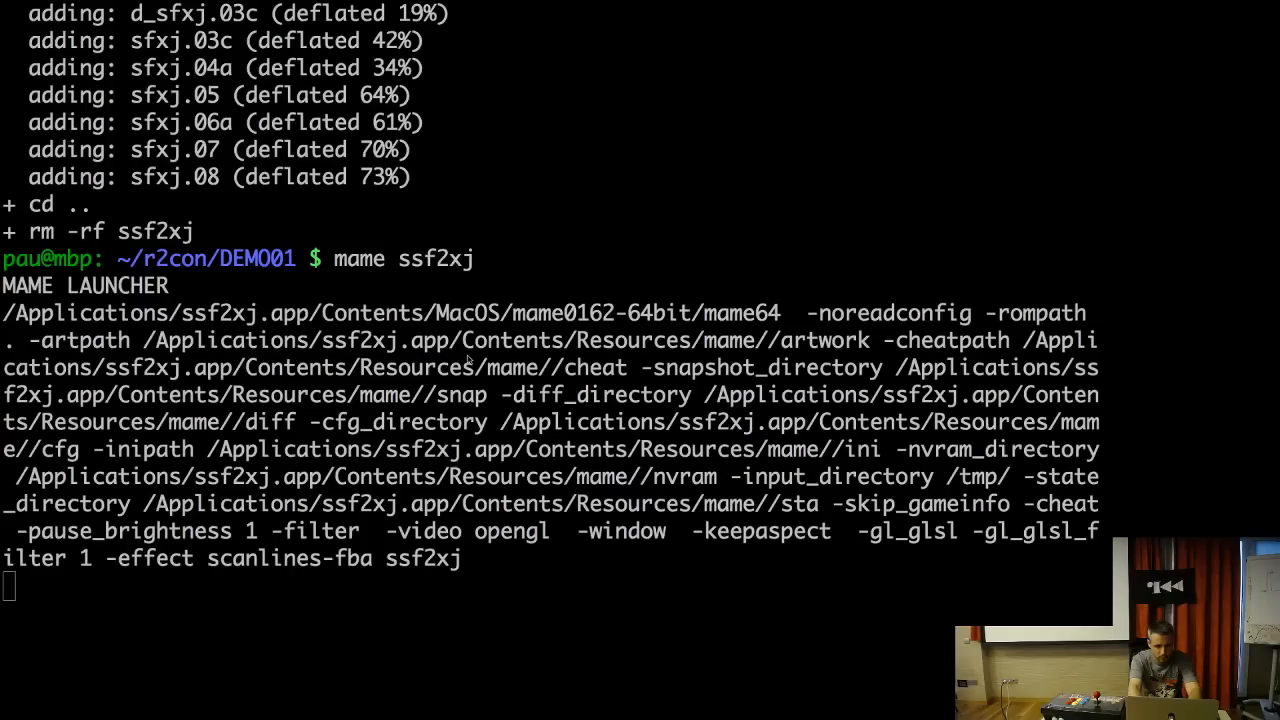
key("Return")
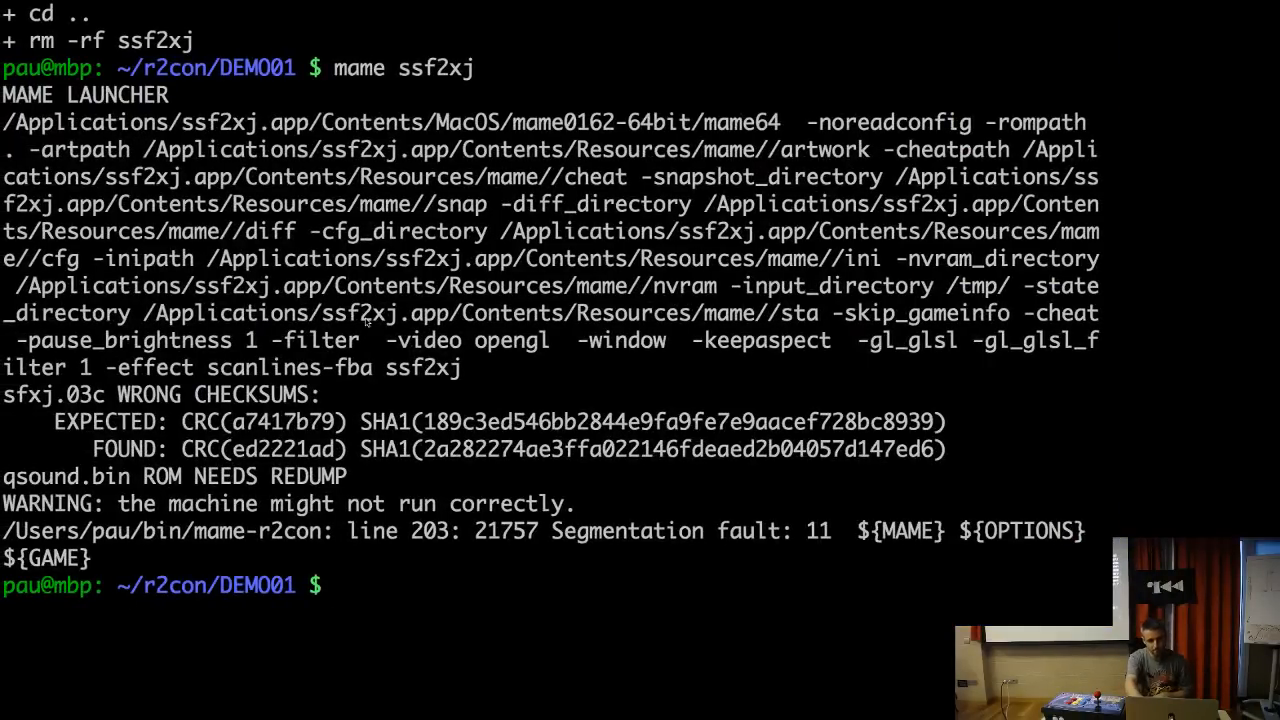
- Go to DEMO002, run the two-file patch script, and launch the rebuilt ssf2xj in MAME
type("cd .")
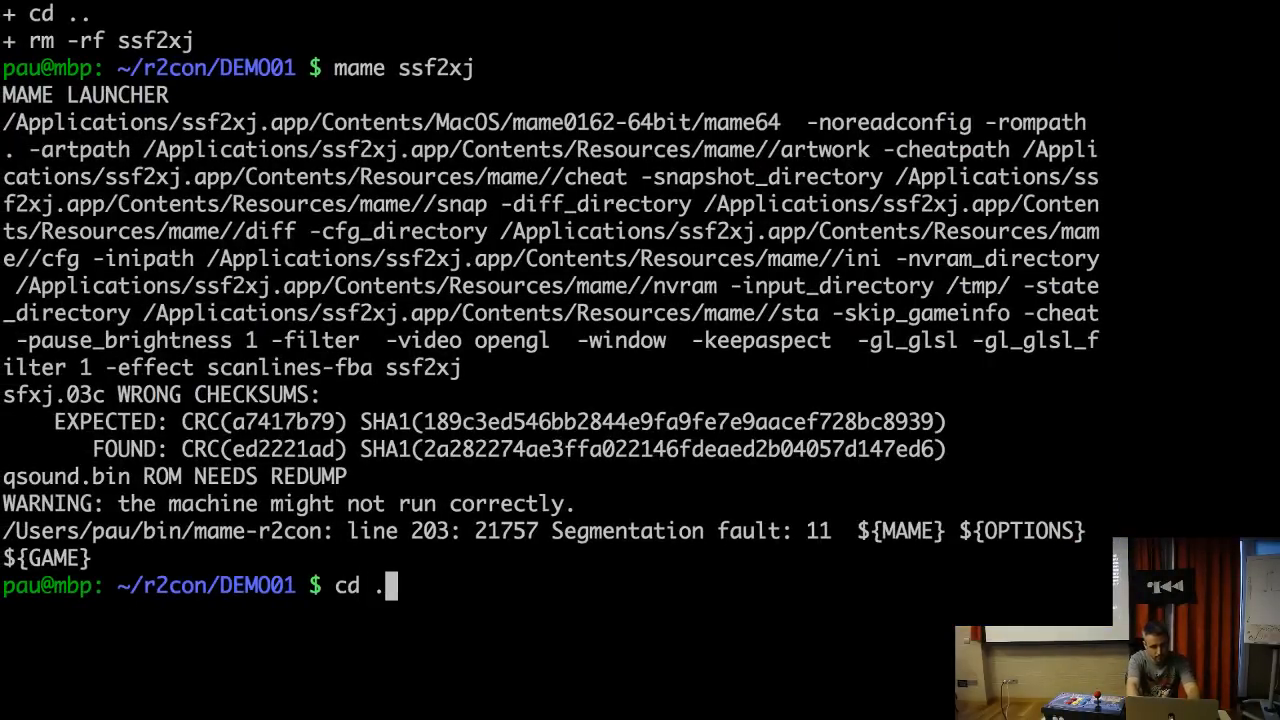
key("Return")
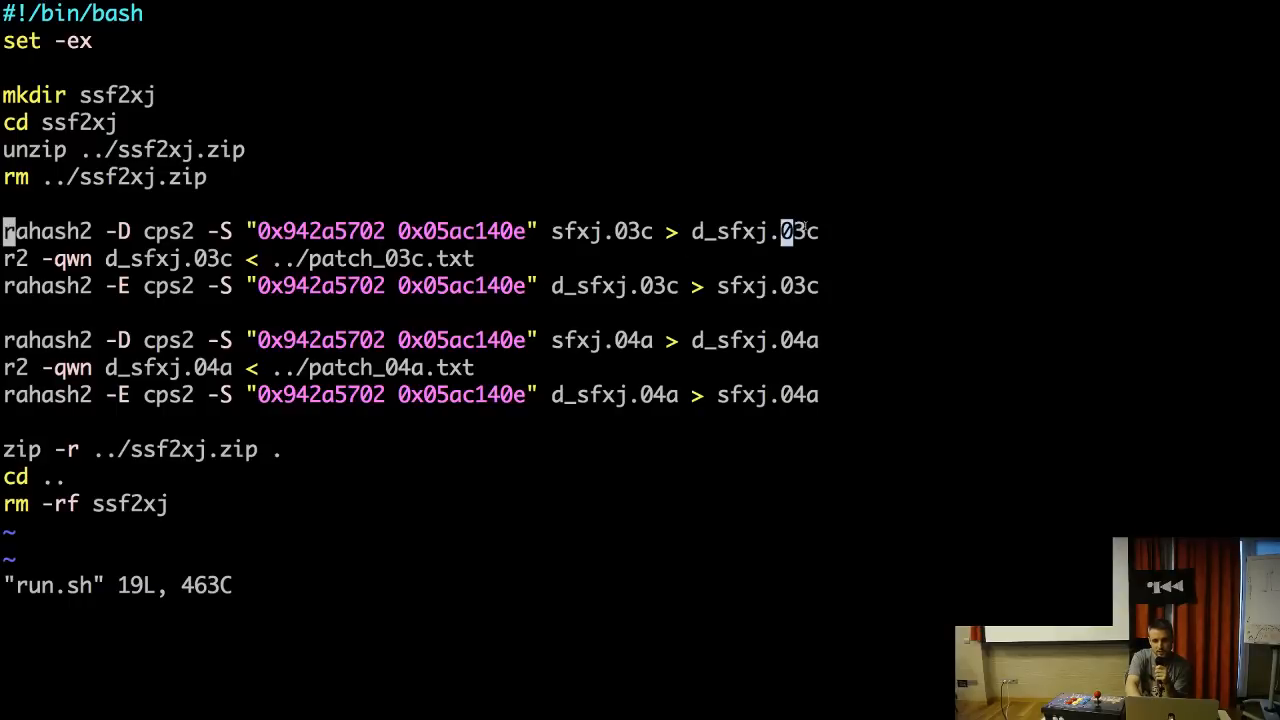
mouse_move(770, 340)
type(".")
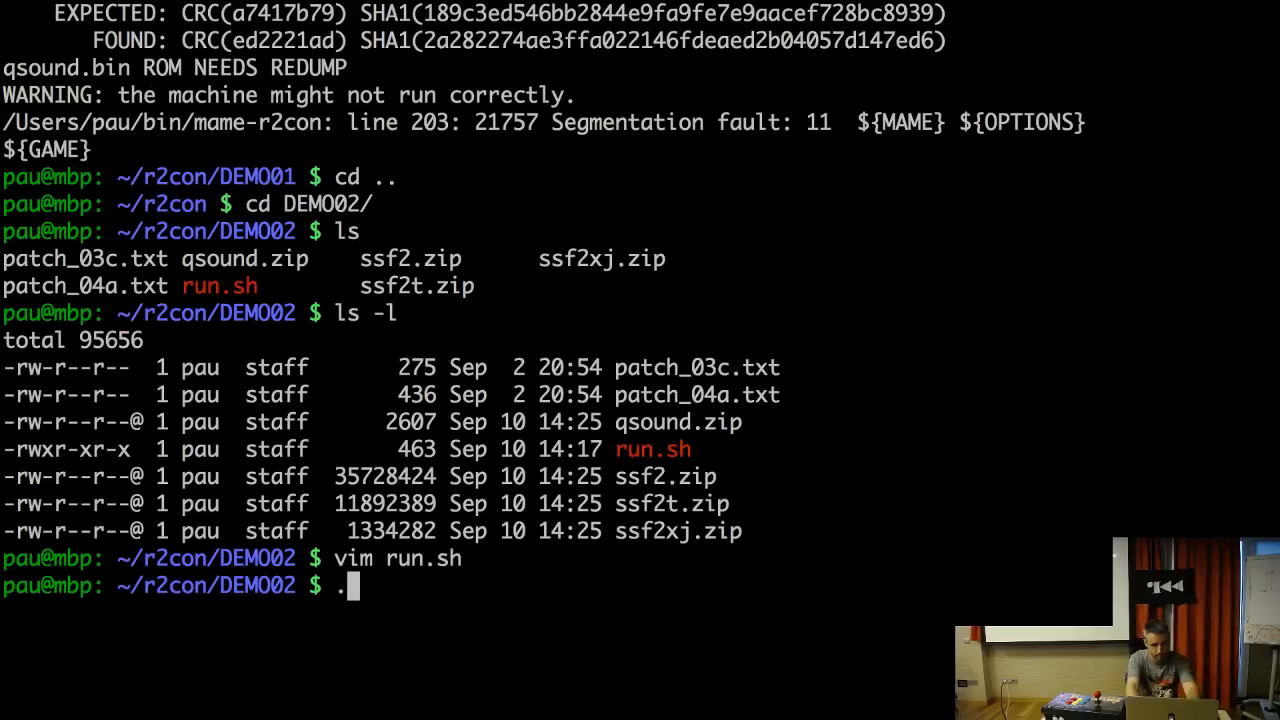
key("Return")
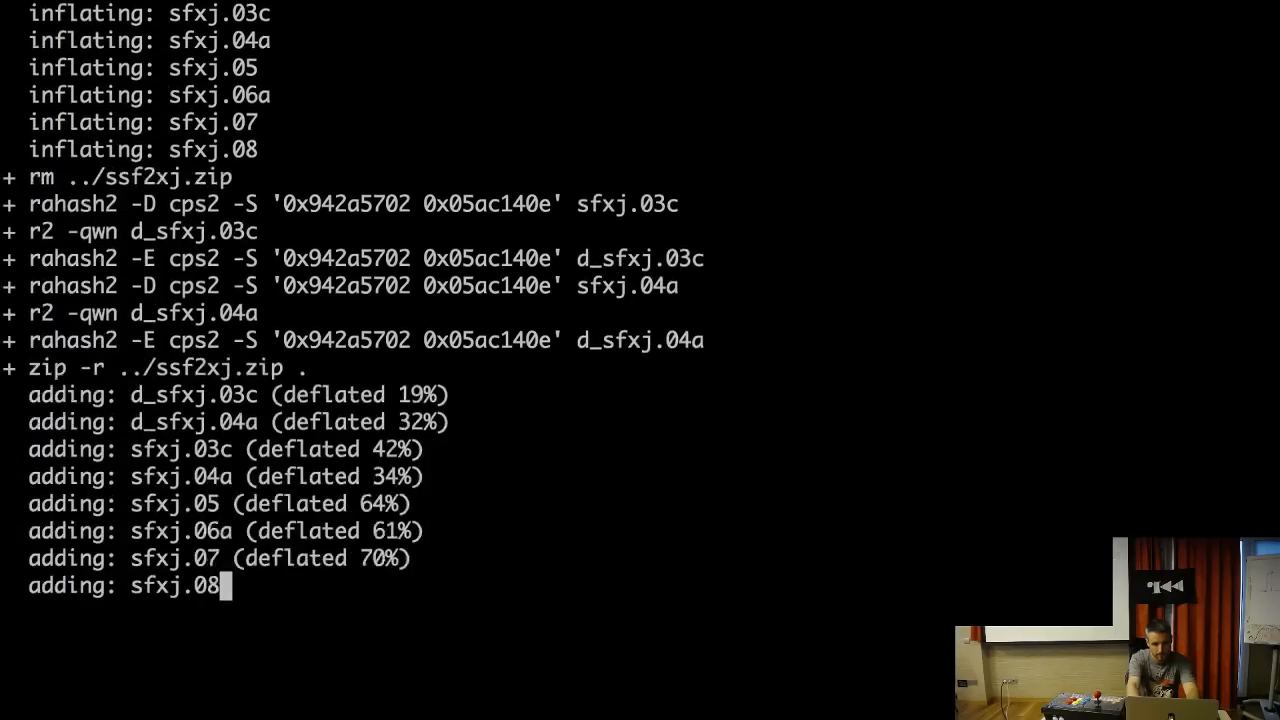
type("mame")
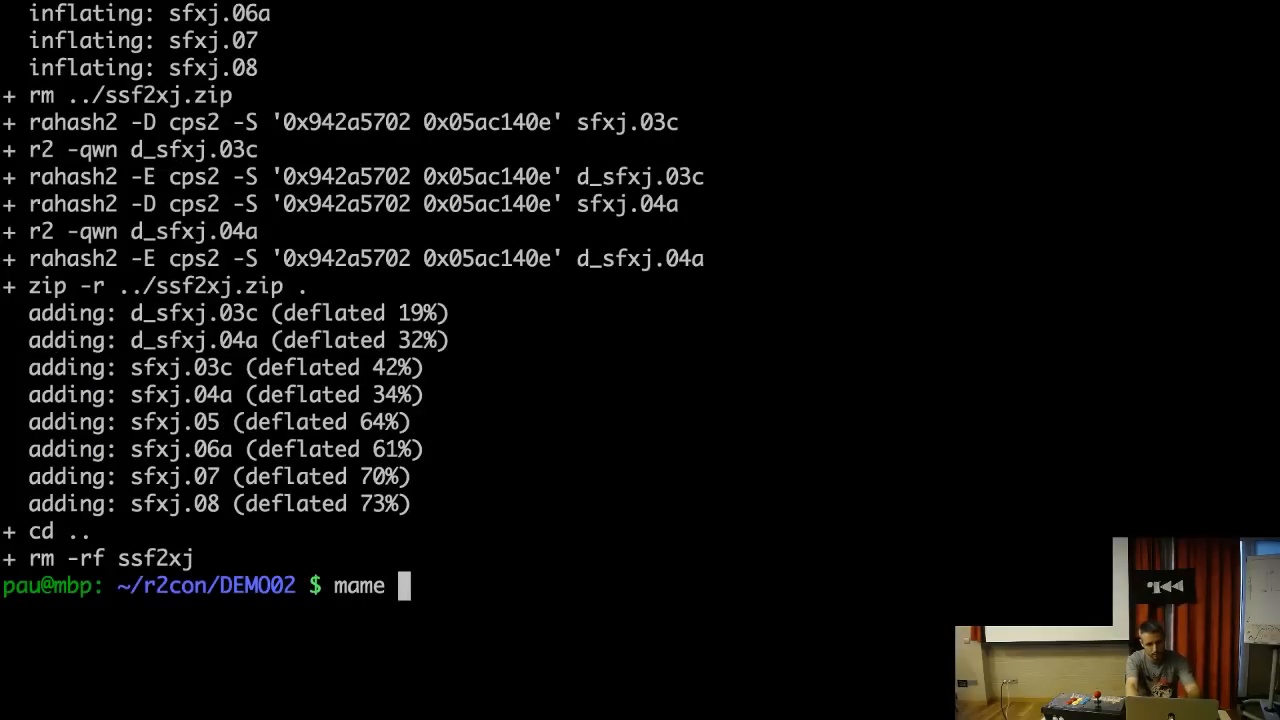
type("ssfx")
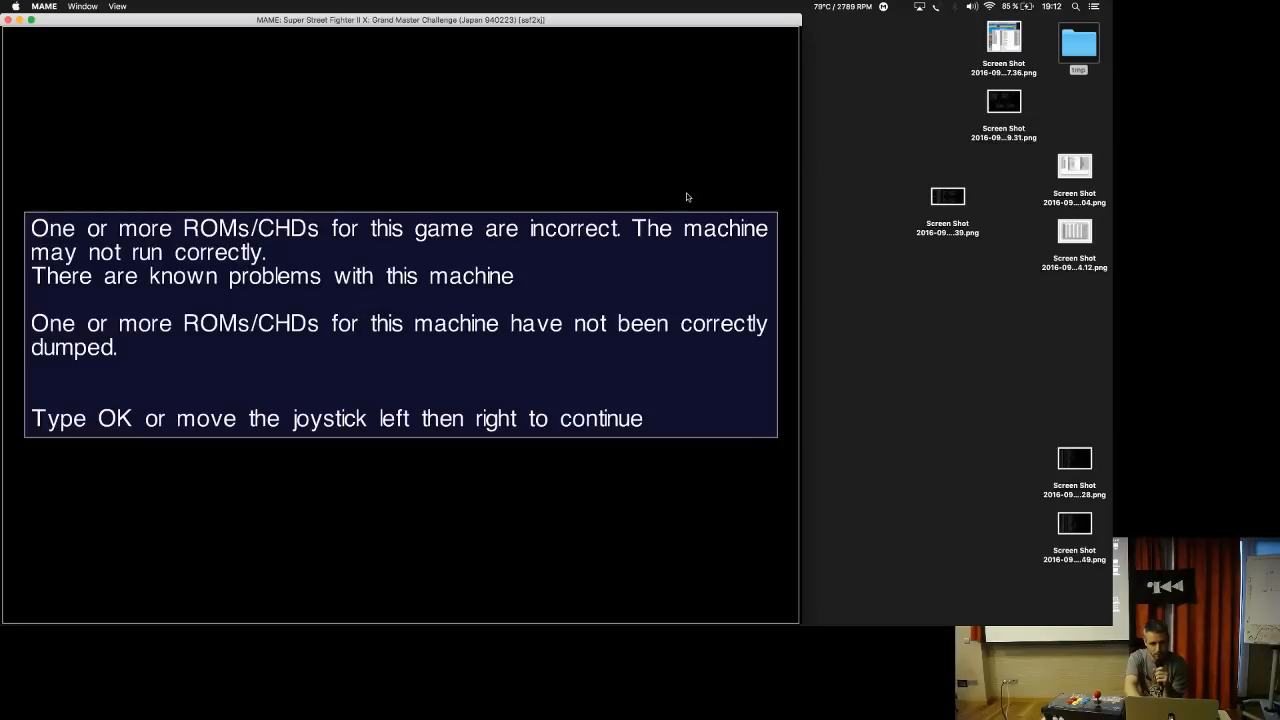
key("Return")
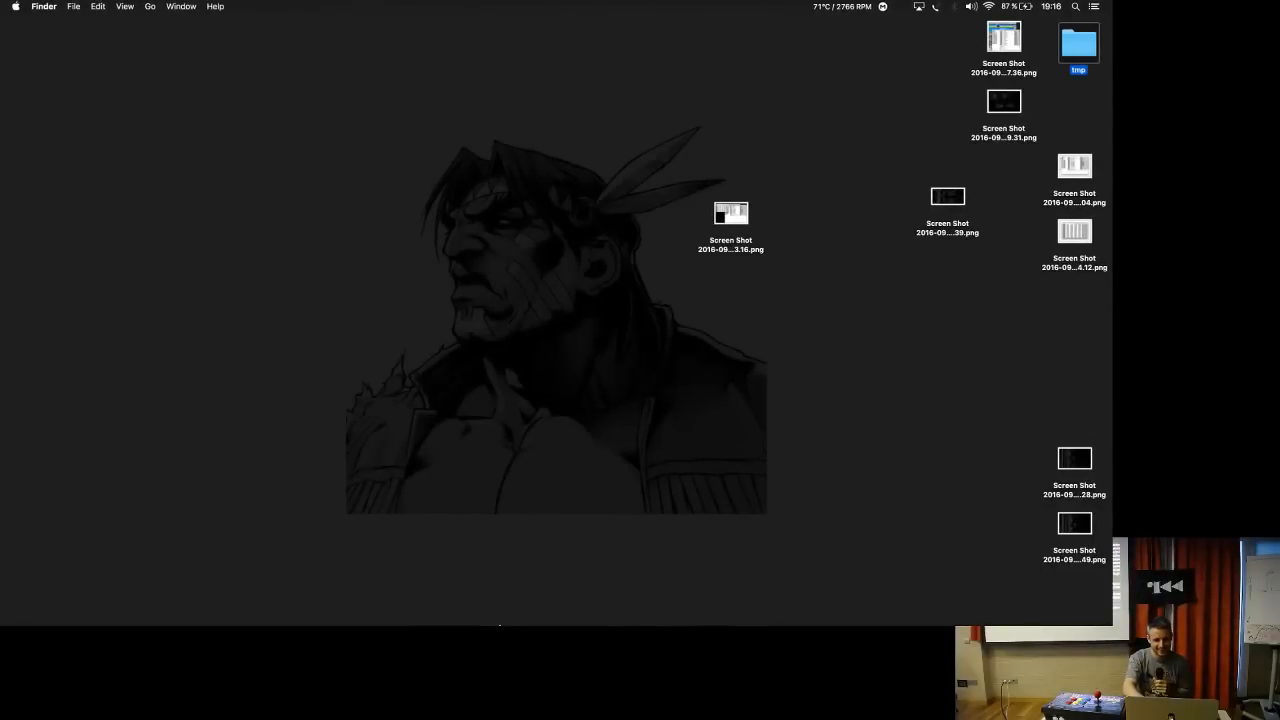
- Bring up the OBS recording controls over the desktop after leaving MAME
left_click(831, 595)
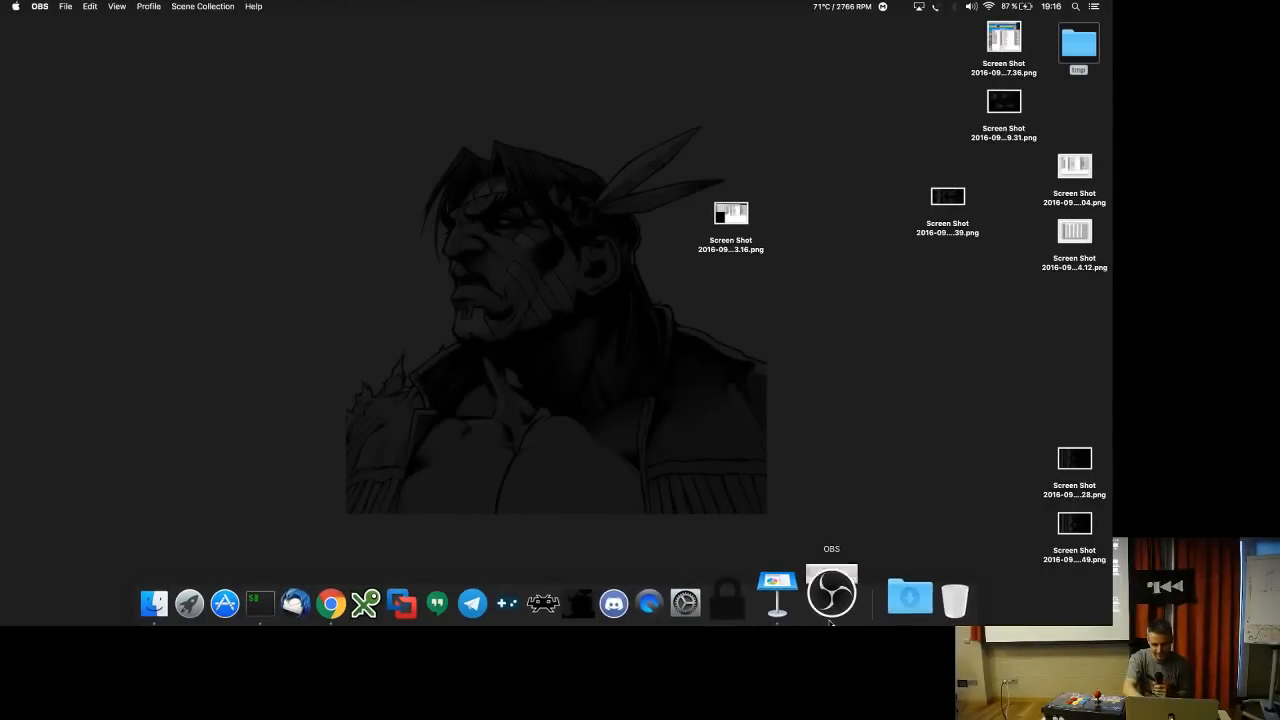
left_click(831, 590)
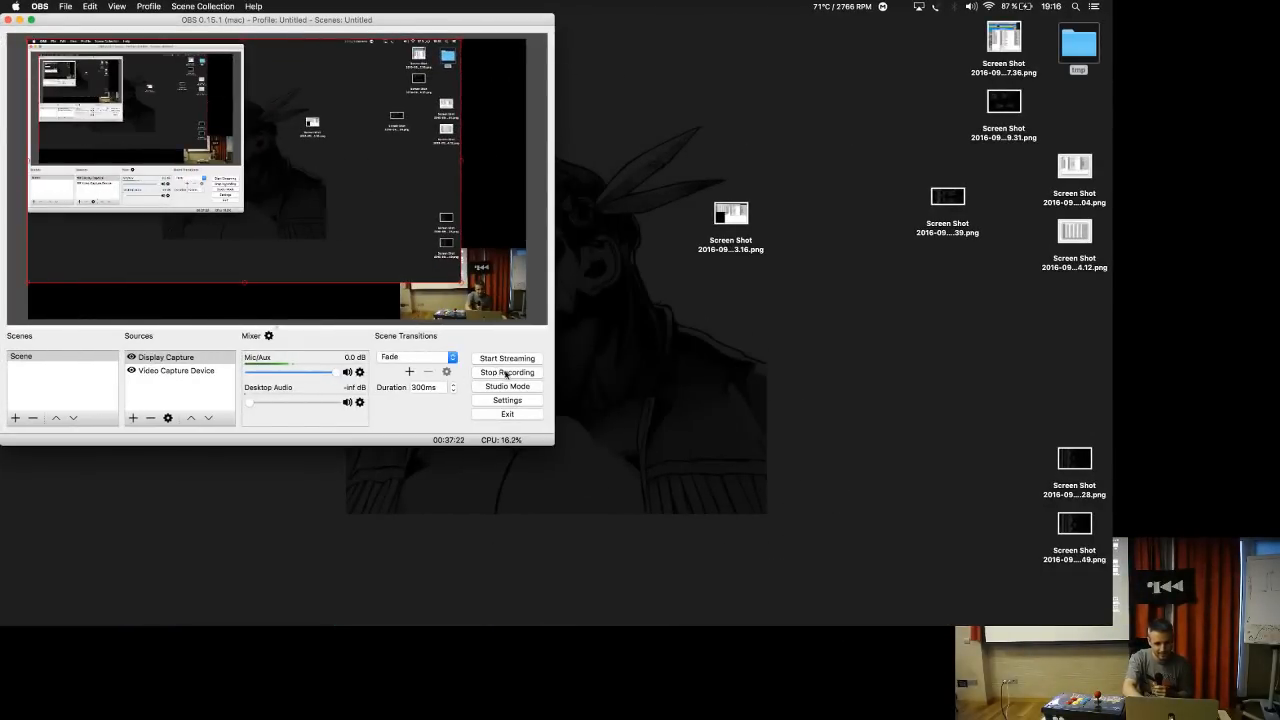